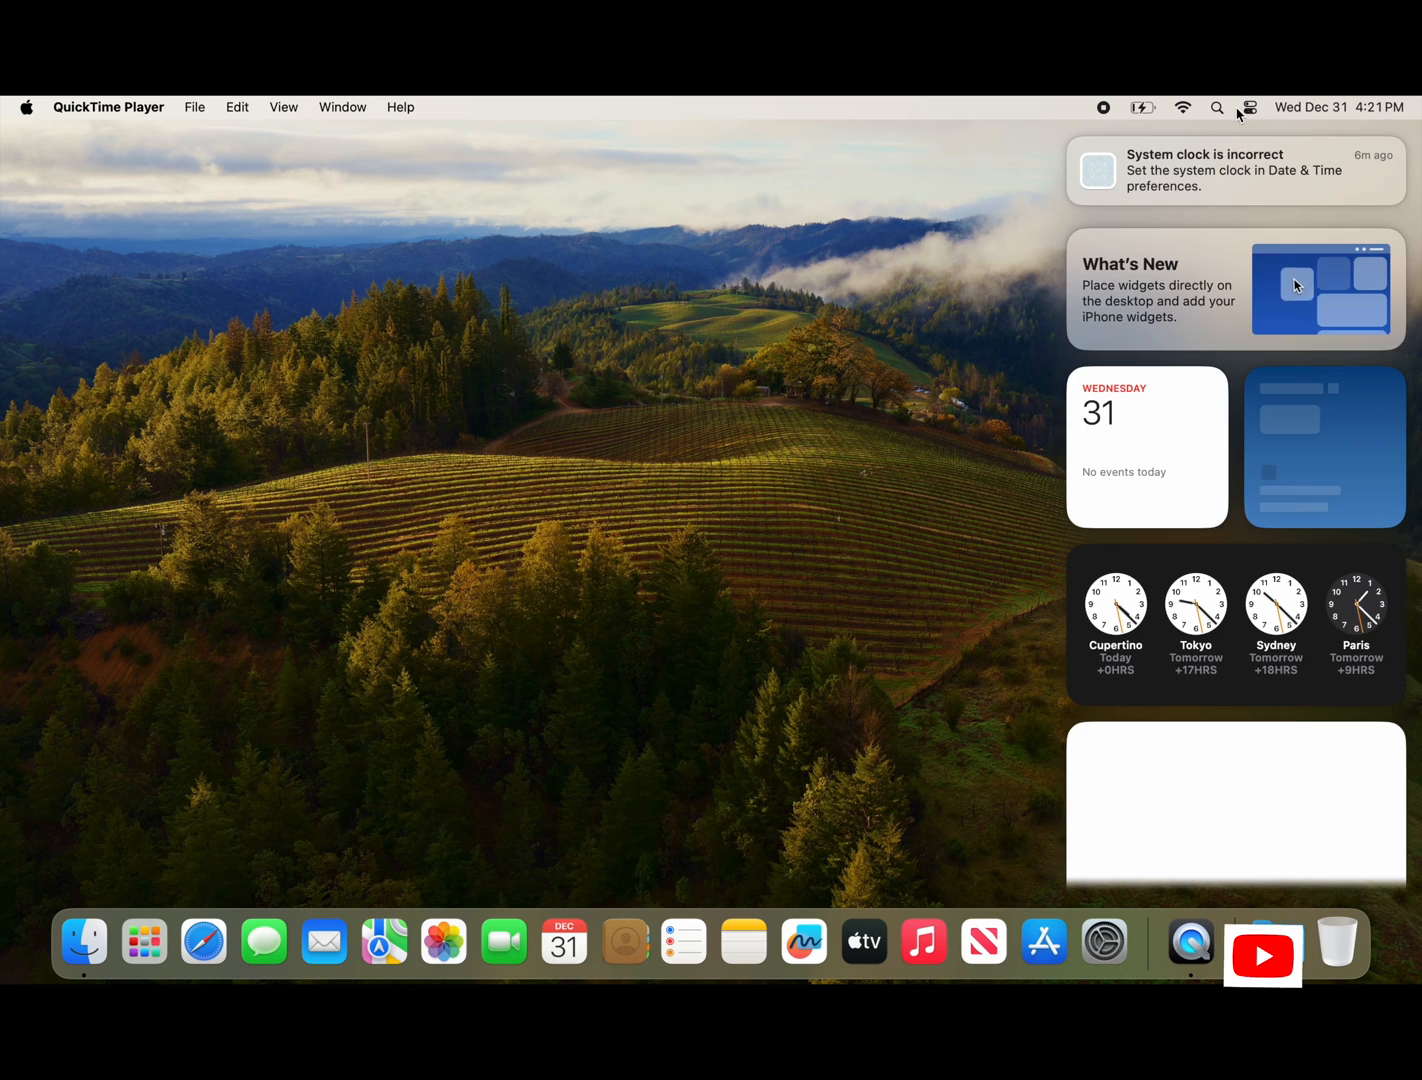
Search Spotlight for 'date and time' and launch System Settings
{"action": "type", "text": "date a"}
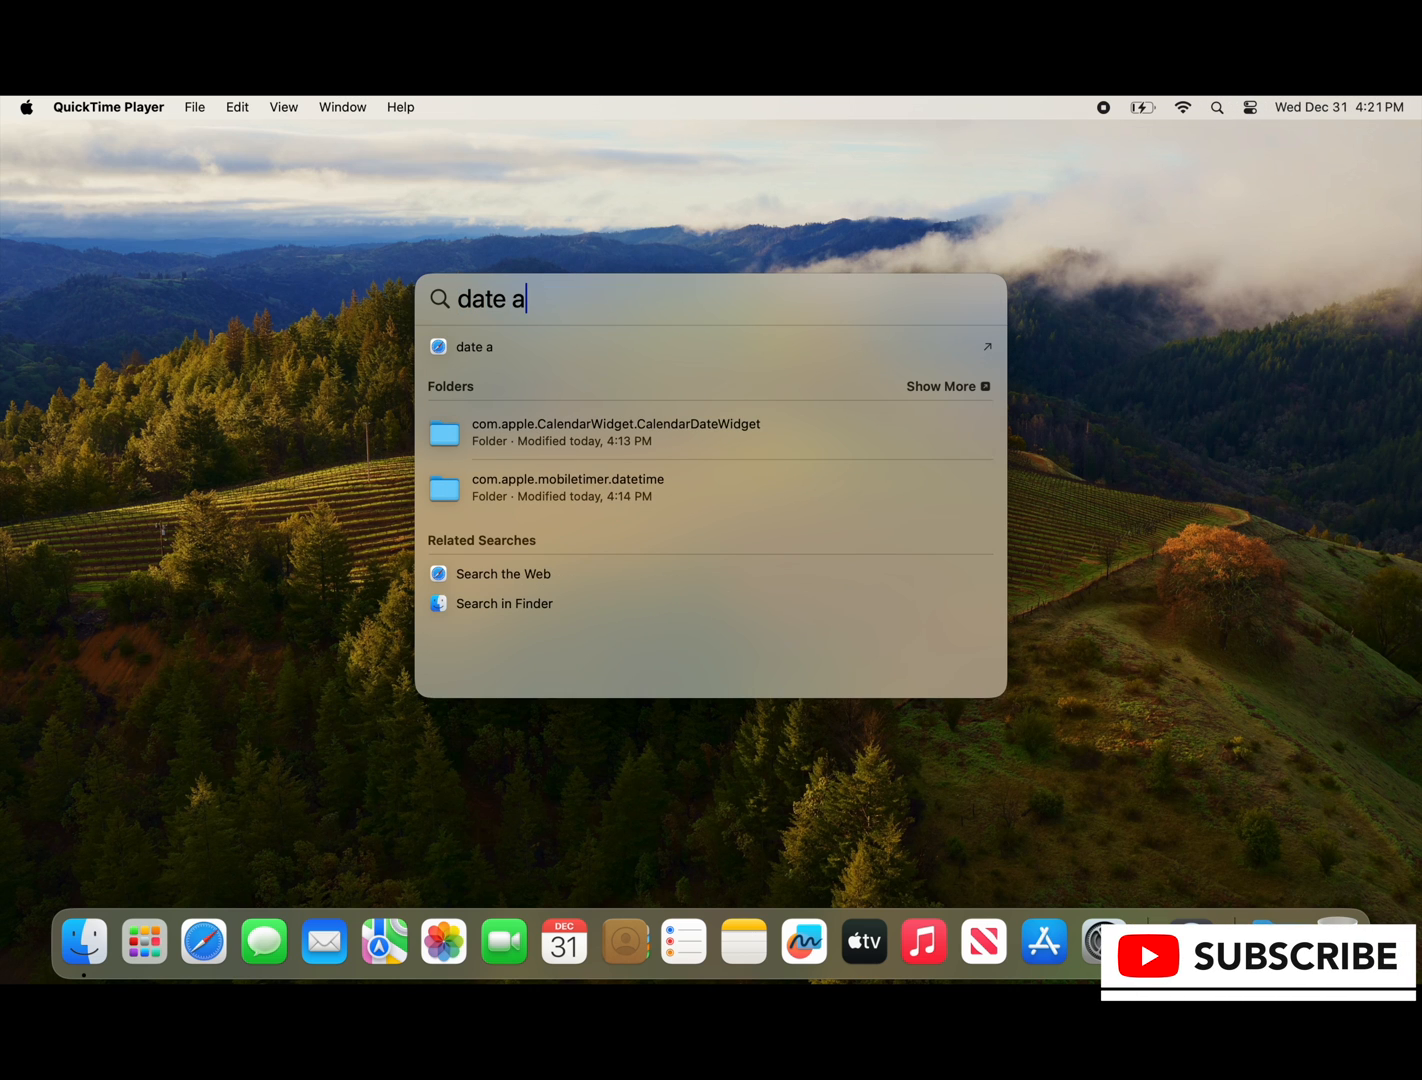
{"action": "type", "text": "nd time"}
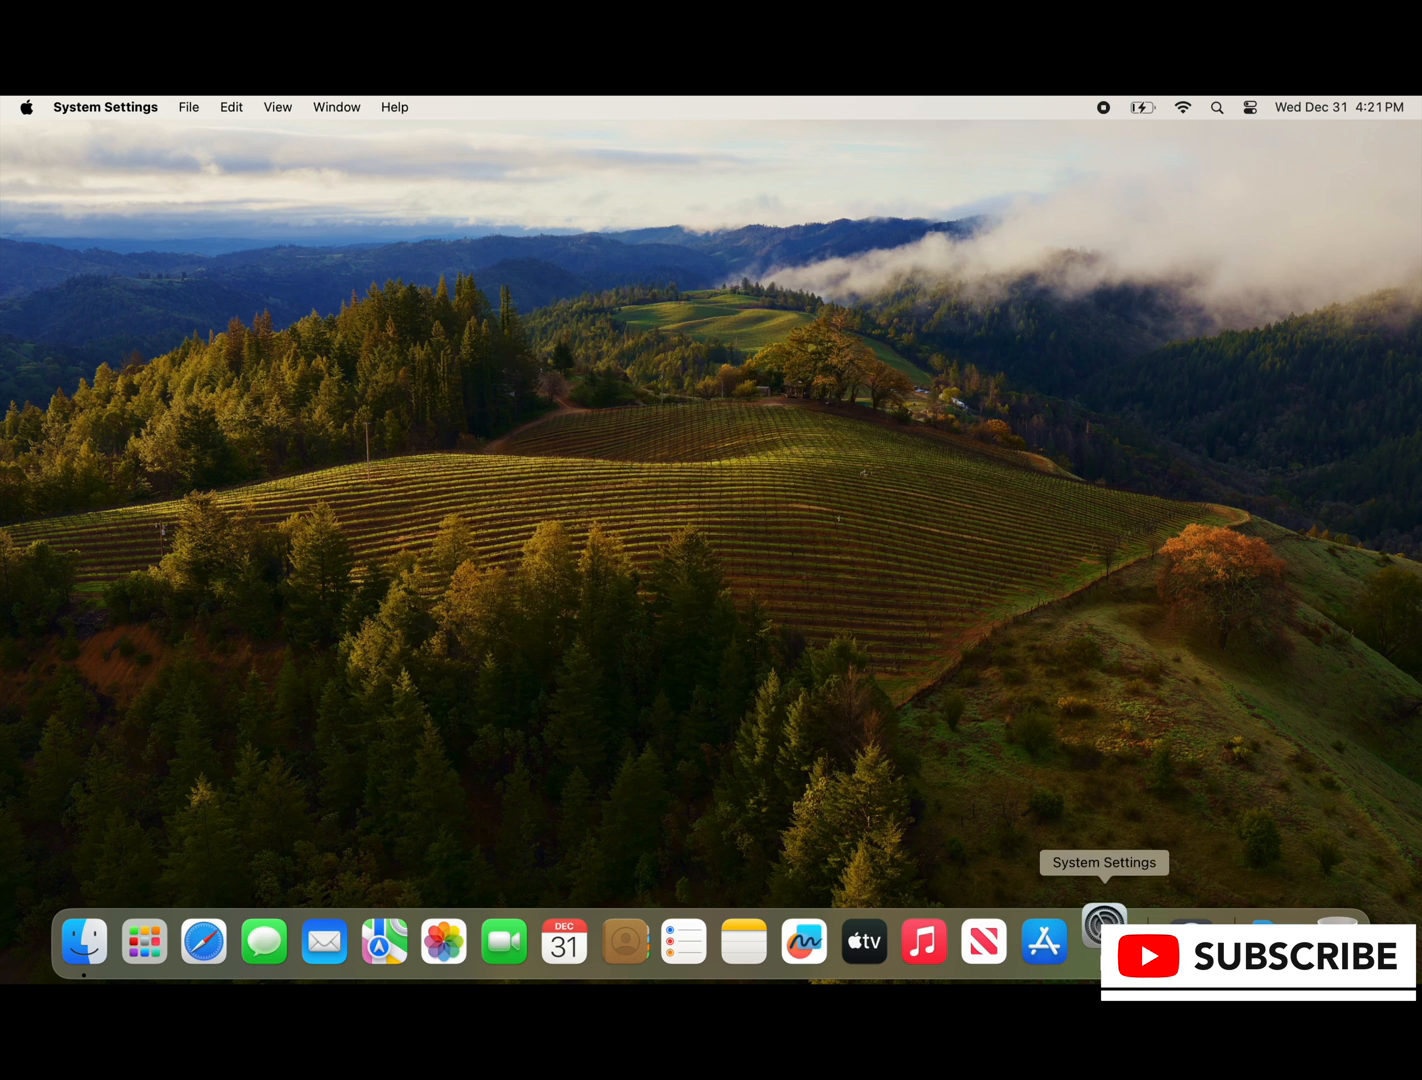
Show About This Mac from the Apple menu (MacBook Air, macOS Sonoma)
{"action": "left_click", "coordinate": [26, 108]}
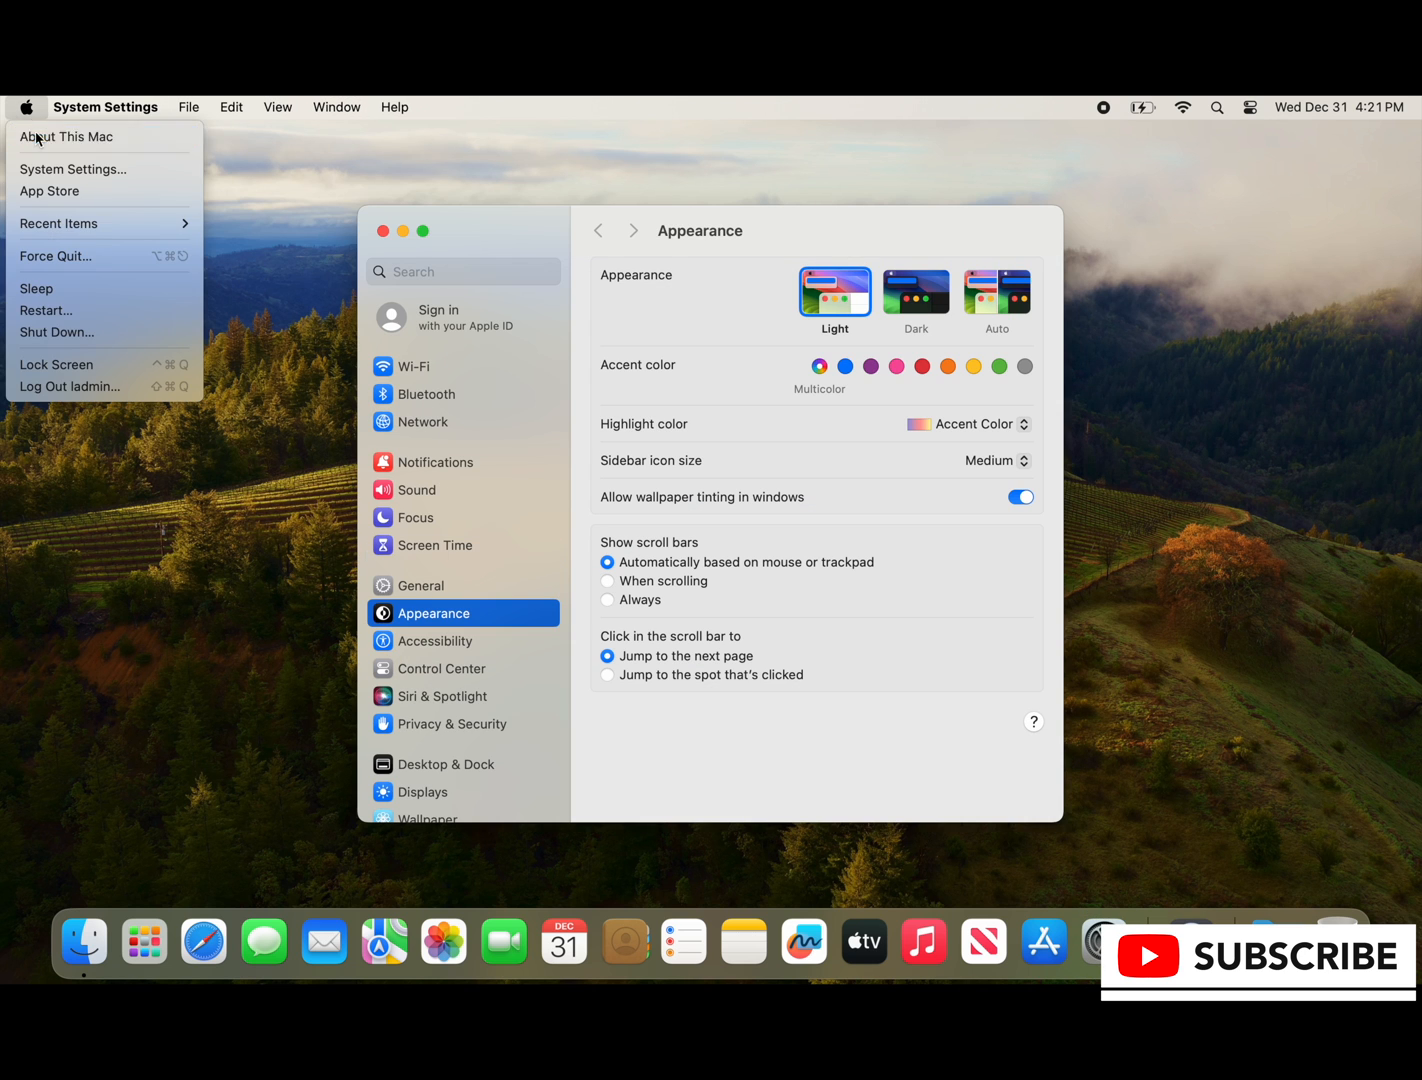
{"action": "left_click", "coordinate": [66, 136]}
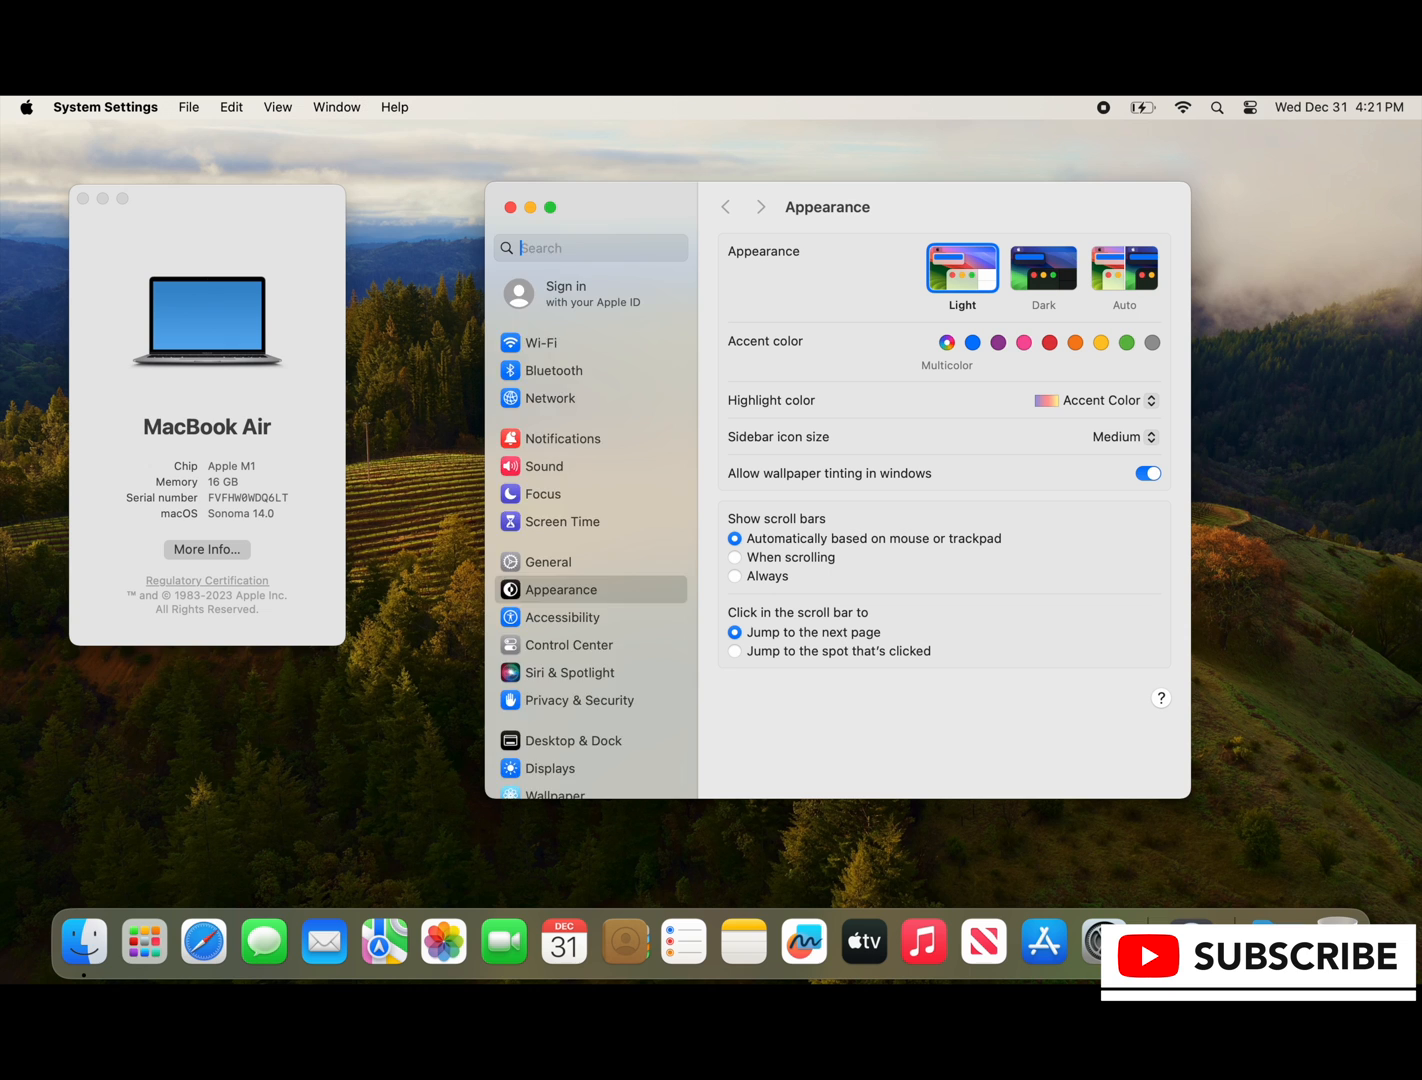
Search Settings for 'clock' and open the Date & Time pane showing Dec 31, 1969
{"action": "type", "text": "ti"}
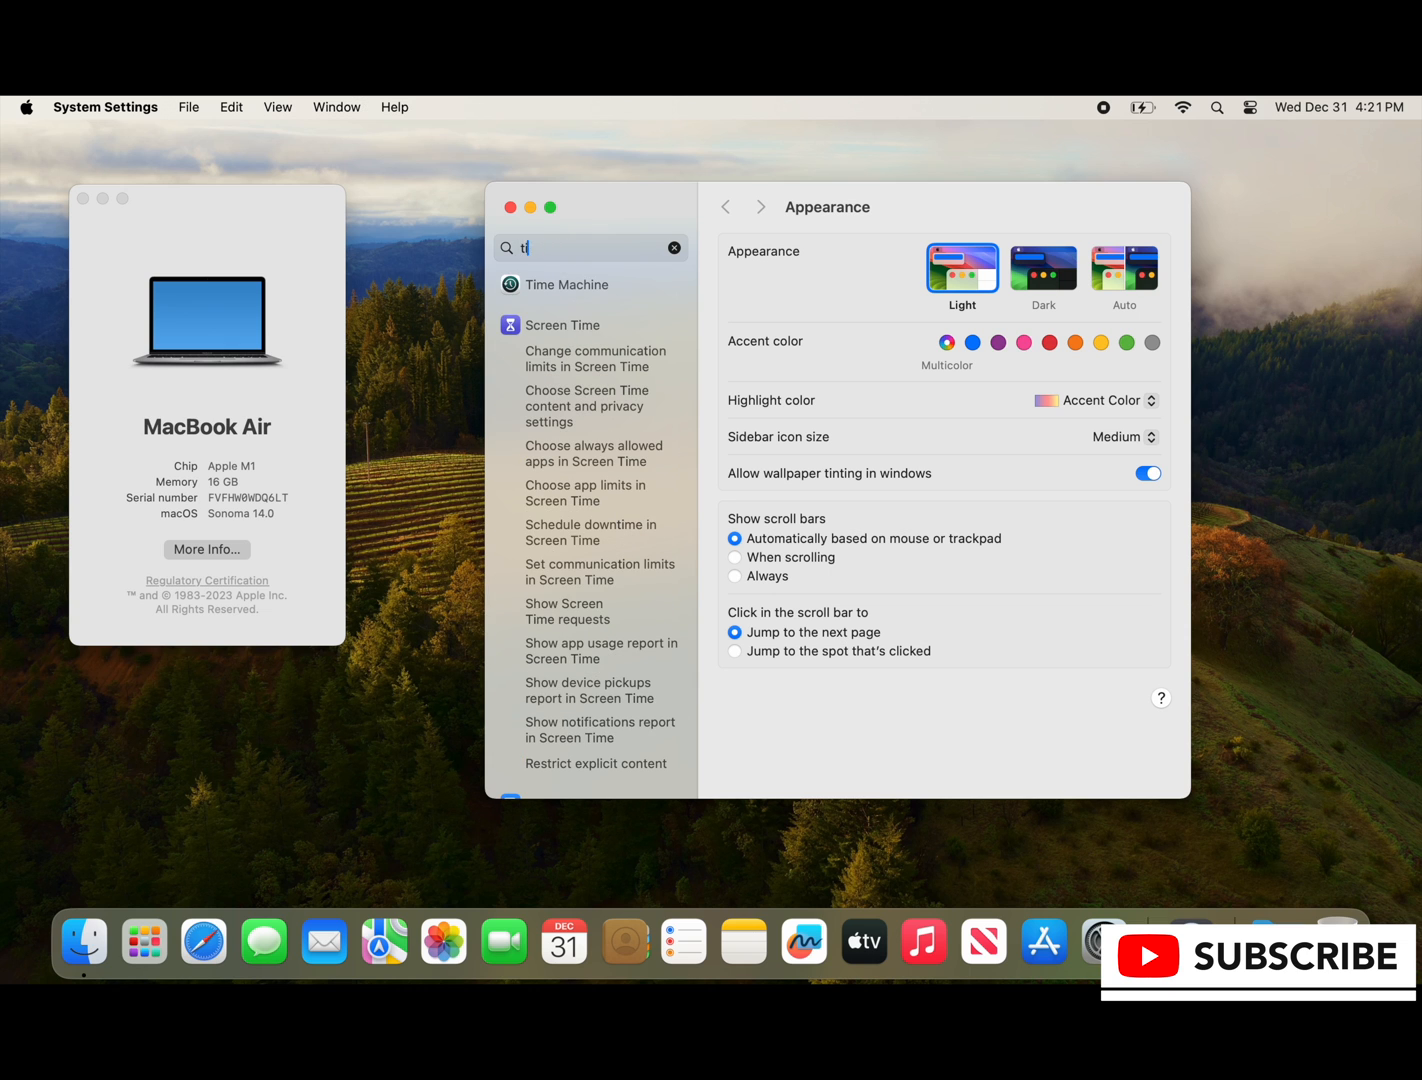
{"action": "type", "text": "clock"}
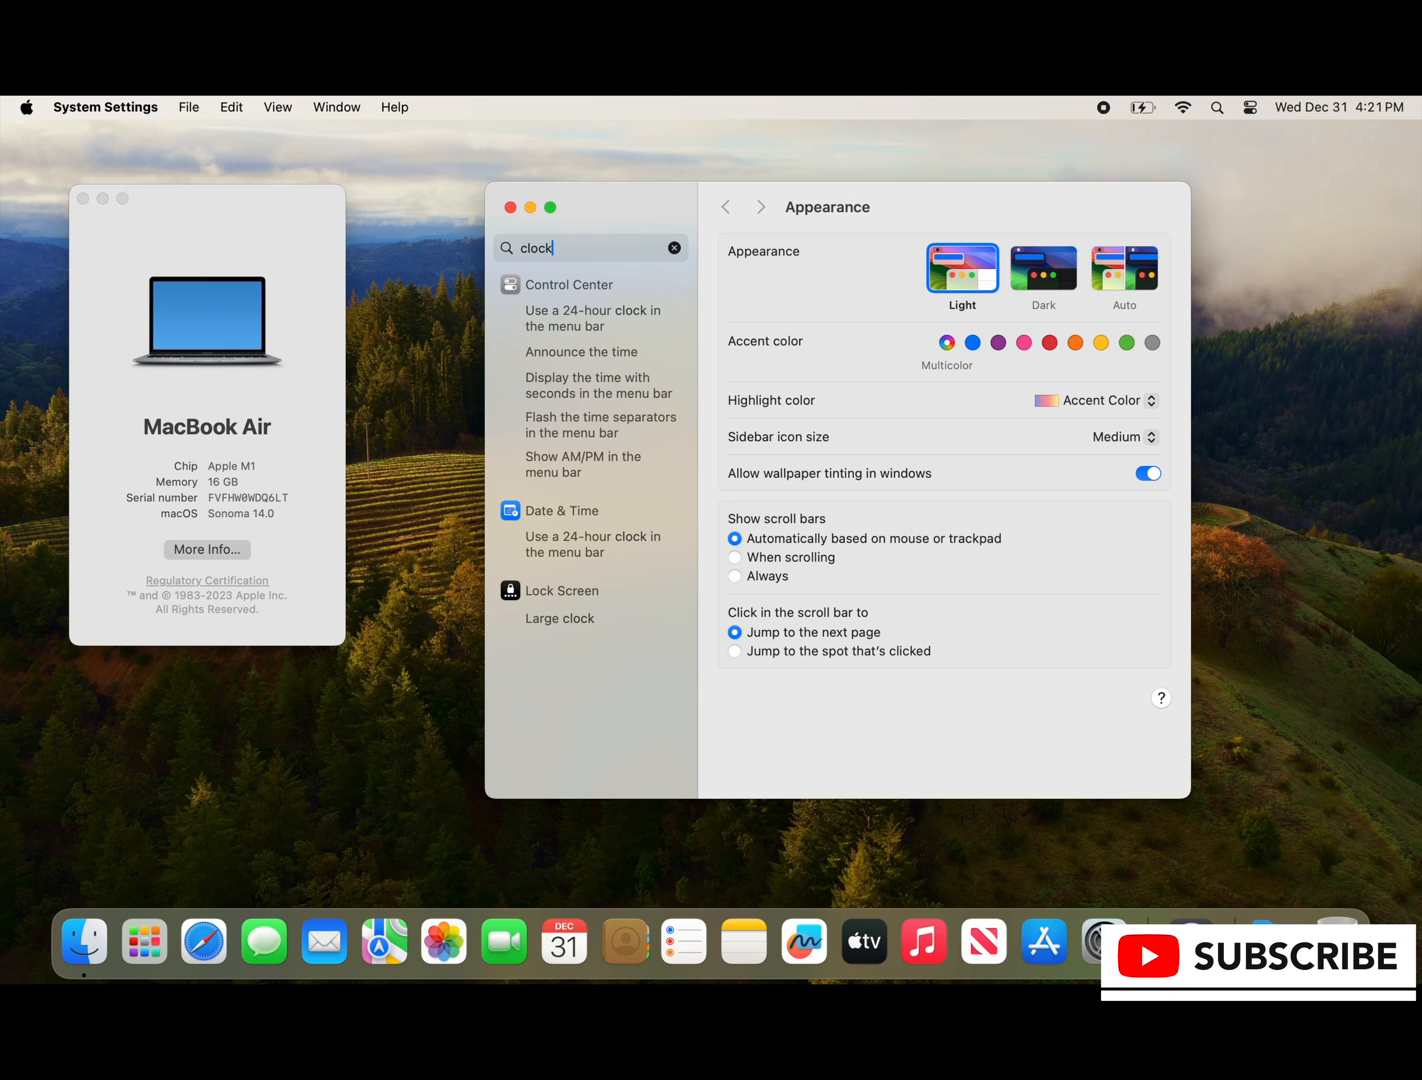
{"action": "left_click", "coordinate": [562, 510]}
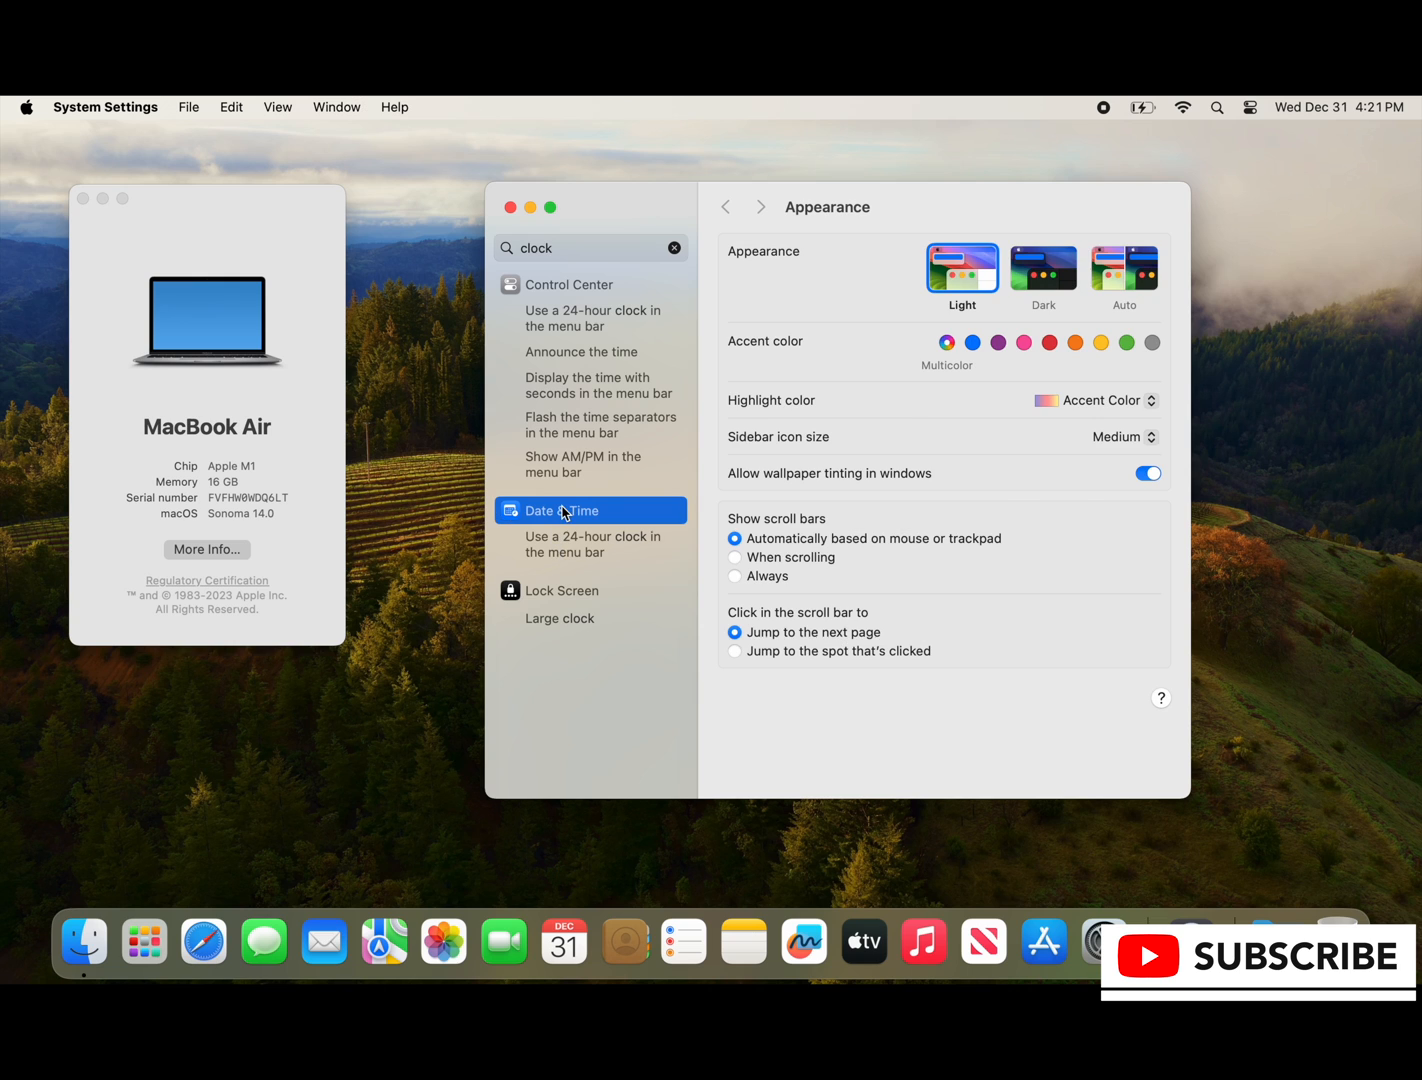
{"action": "left_click", "coordinate": [560, 510]}
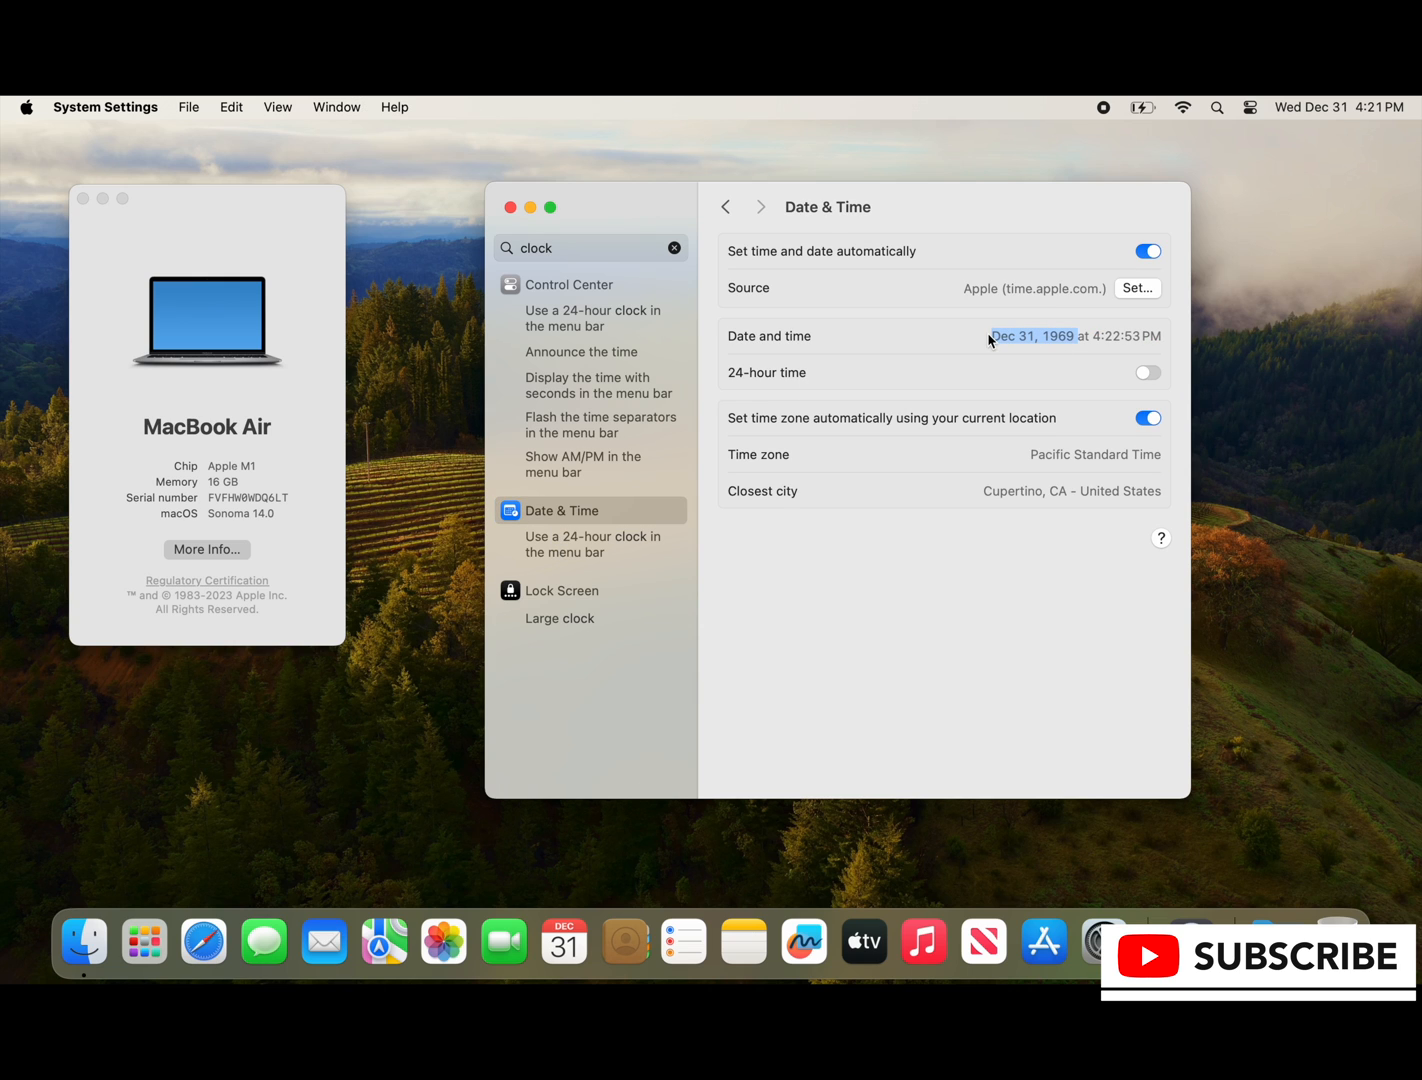
Unlock Date & Time with the admin password and keep time.apple.com as the time source
{"action": "left_click", "coordinate": [1136, 288]}
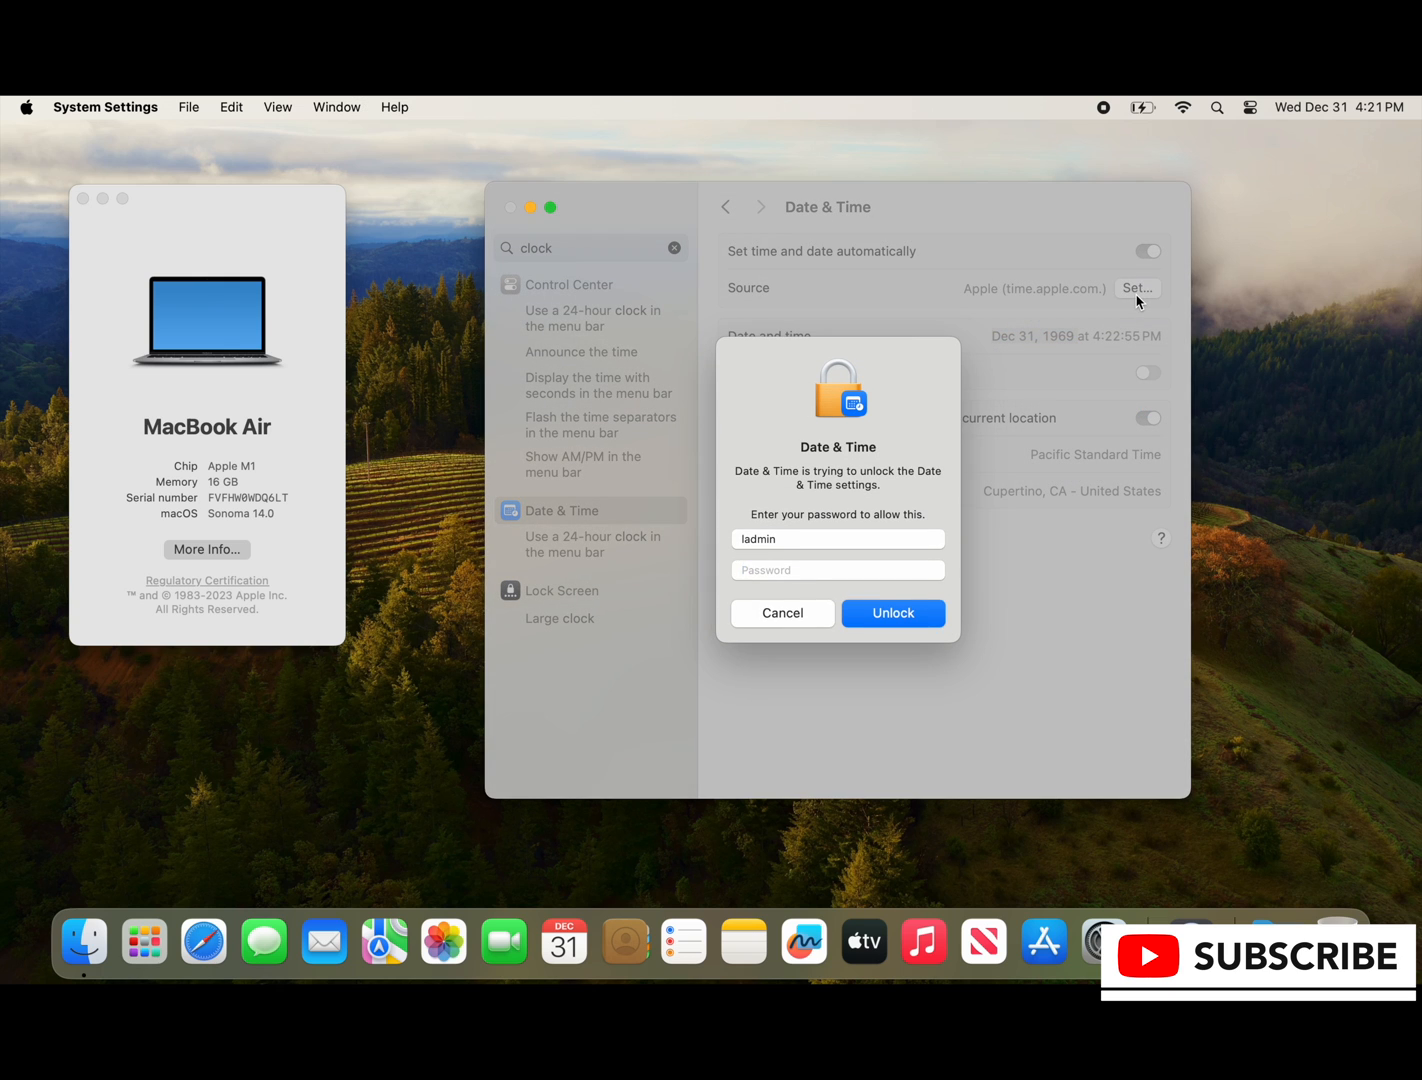
{"action": "type", "text": "password"}
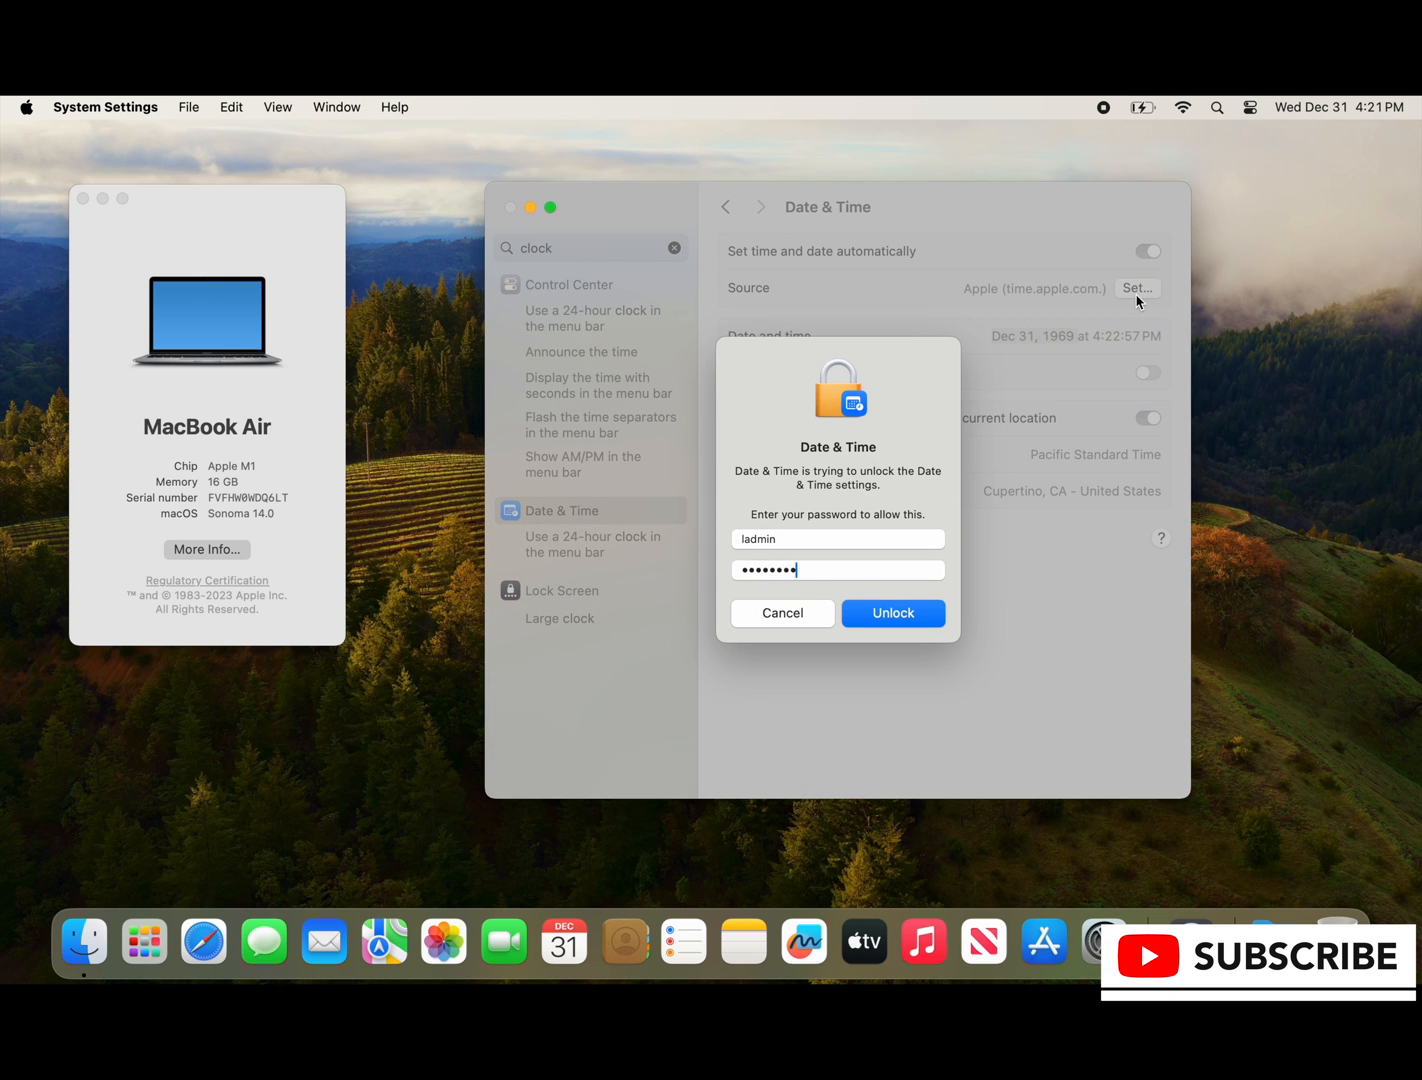
{"action": "type", "text": "password"}
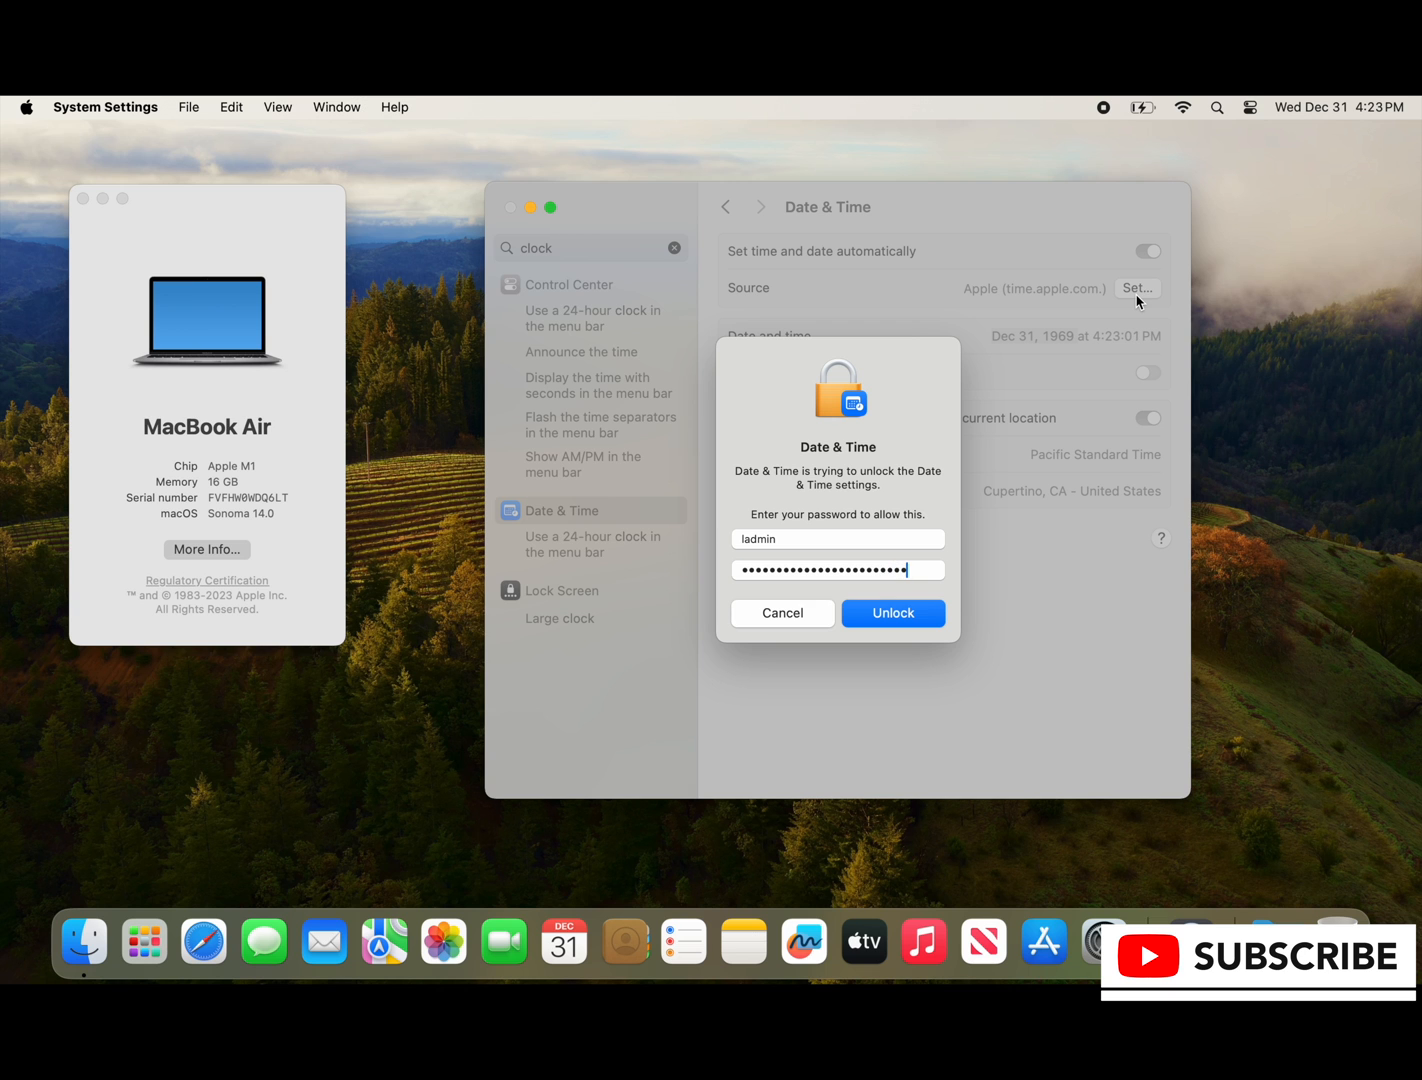
{"action": "left_click", "coordinate": [892, 612]}
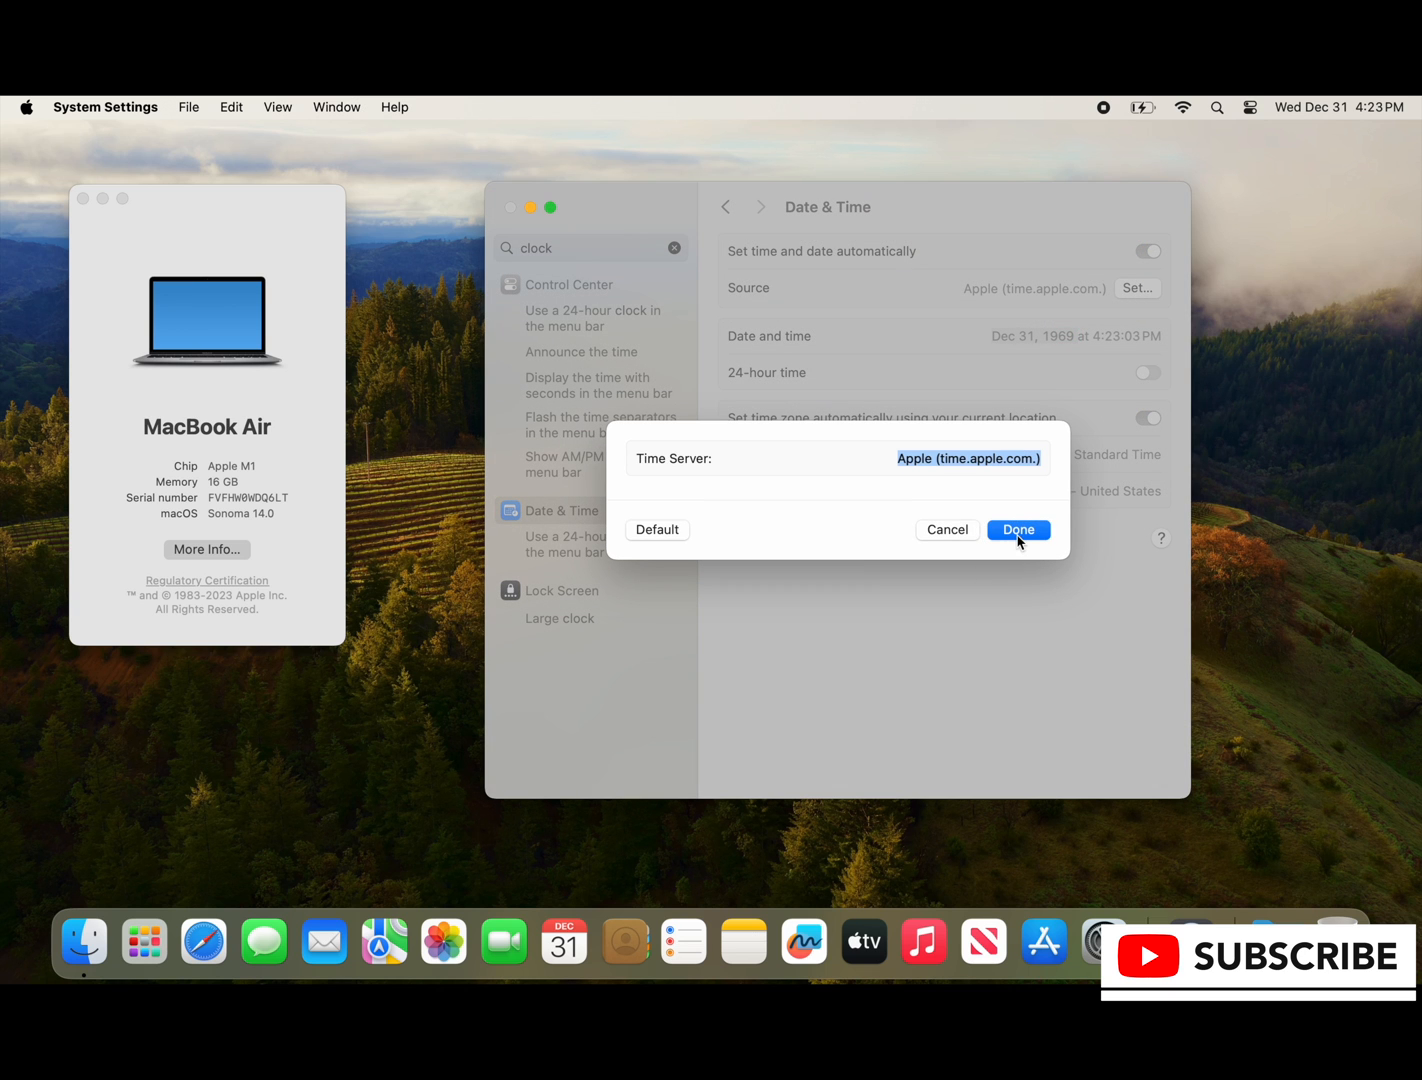
{"action": "left_click", "coordinate": [1018, 528]}
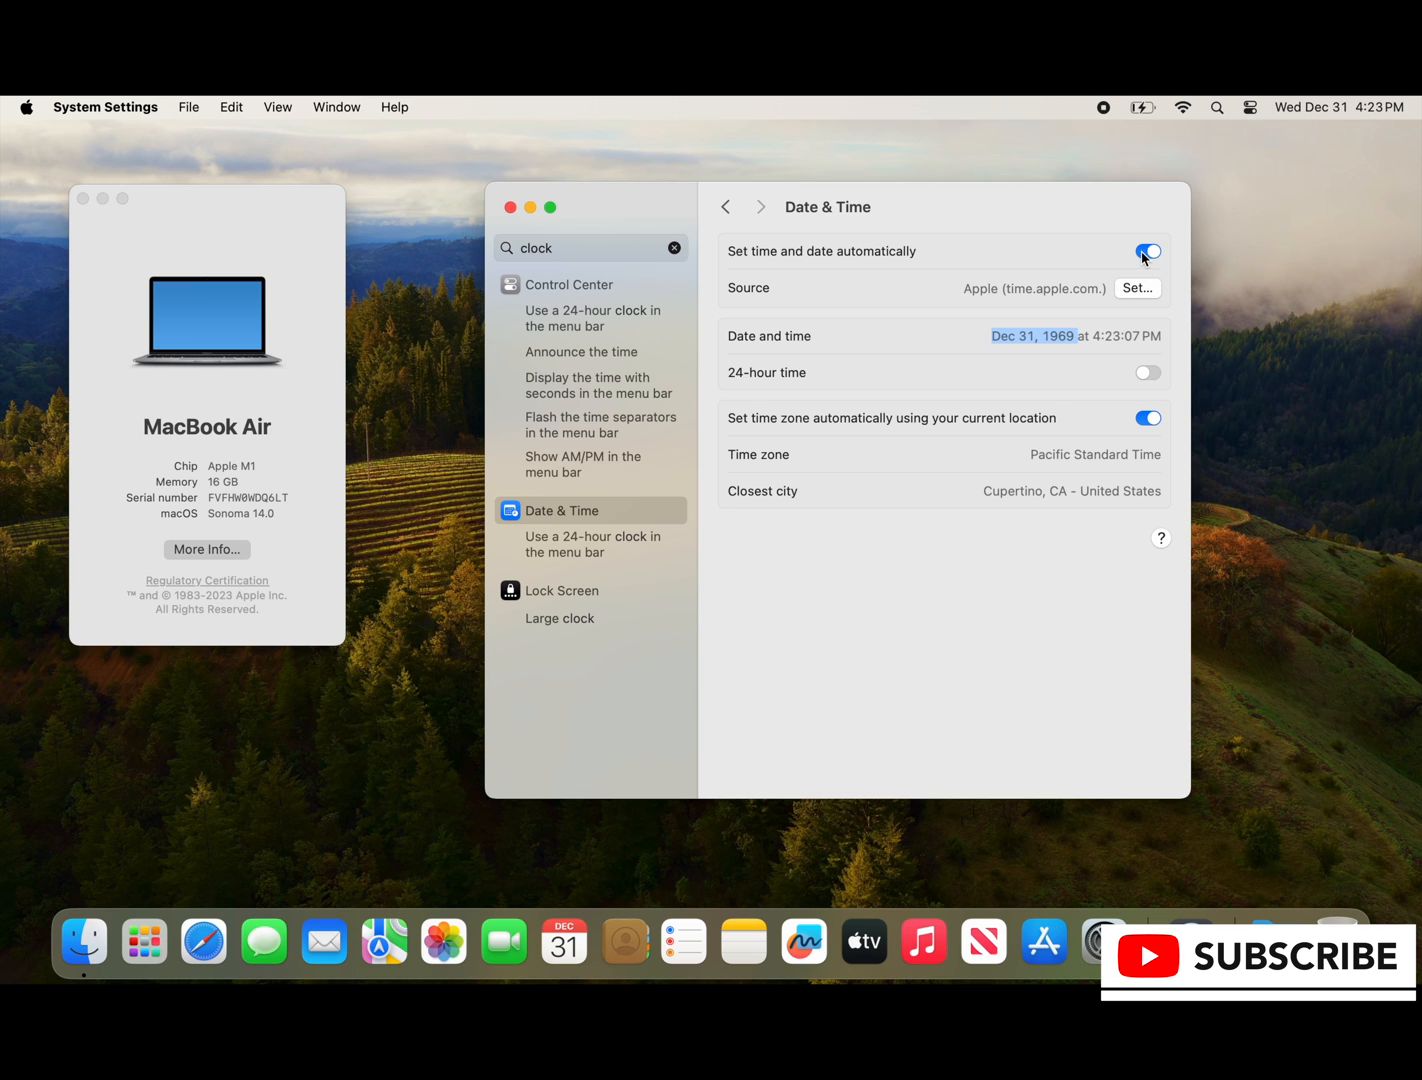
Turn off automatic time and set the clock manually to Jan 12, 2014, 11:50 AM
{"action": "left_click", "coordinate": [1148, 252]}
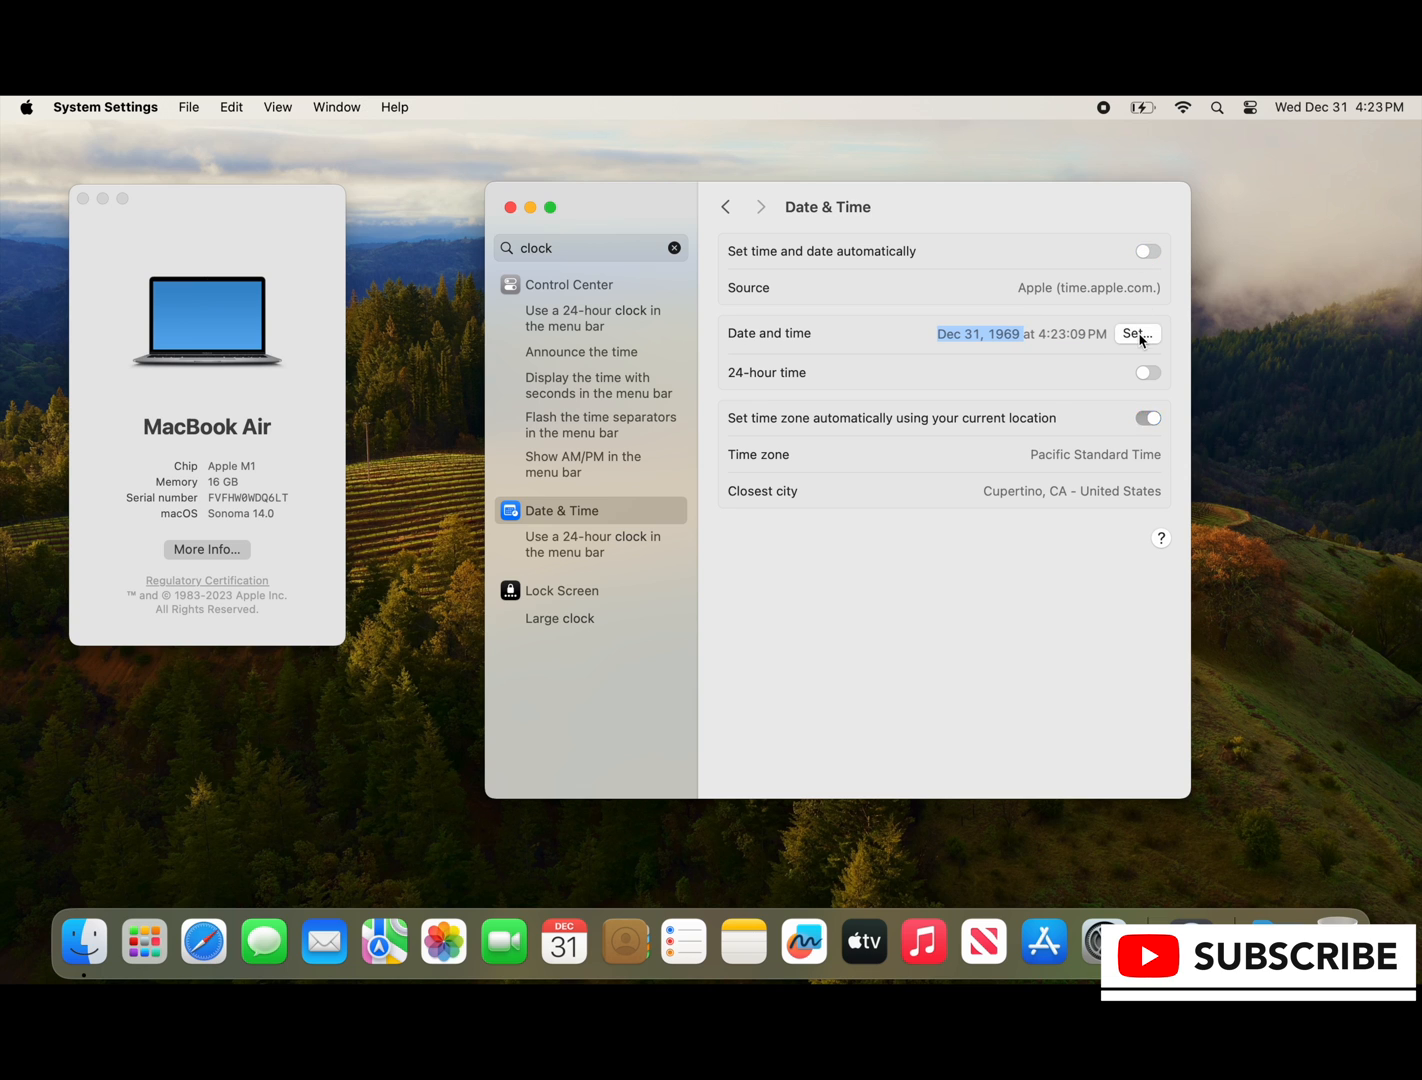
{"action": "left_click", "coordinate": [1136, 332]}
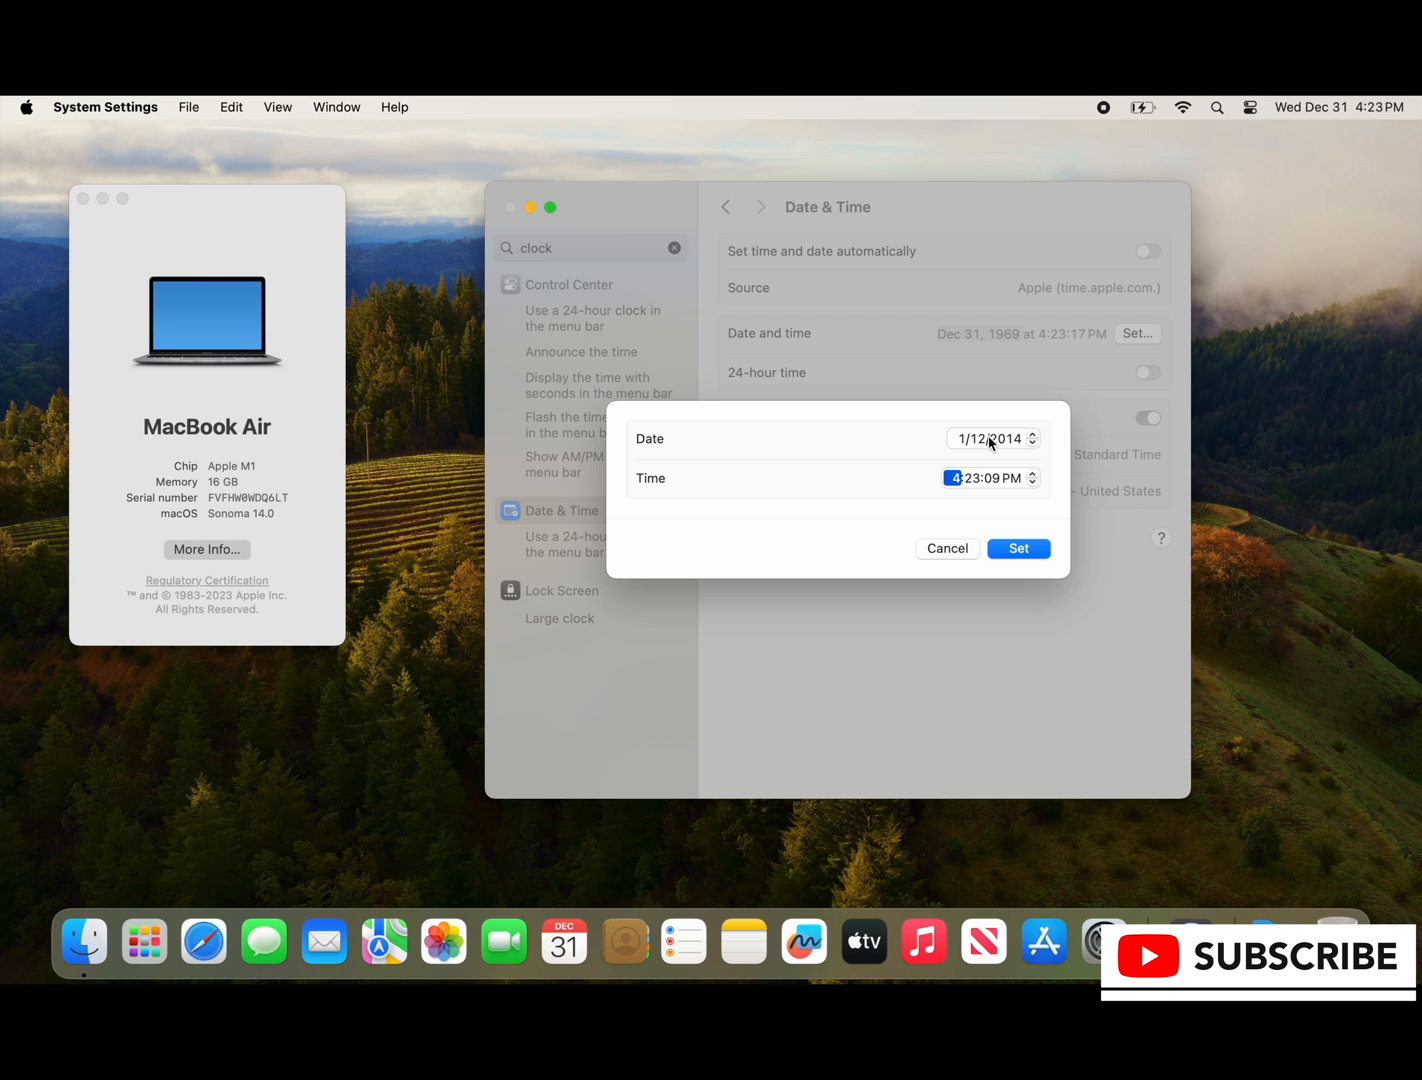
{"action": "left_click", "coordinate": [966, 476]}
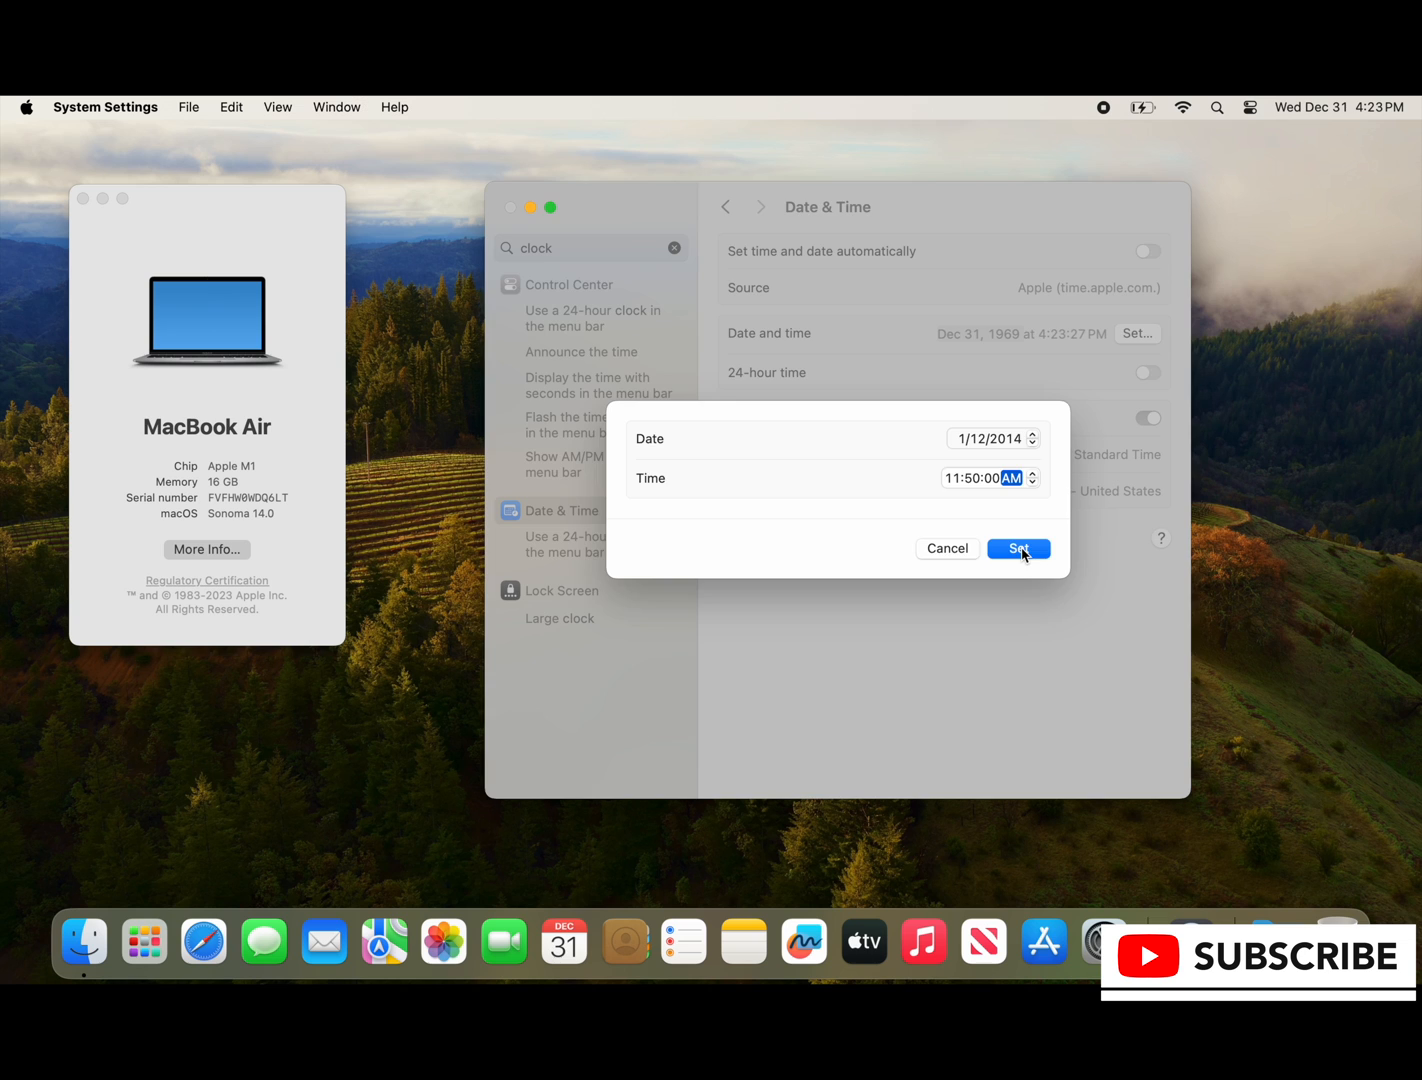
{"action": "left_click", "coordinate": [1018, 548]}
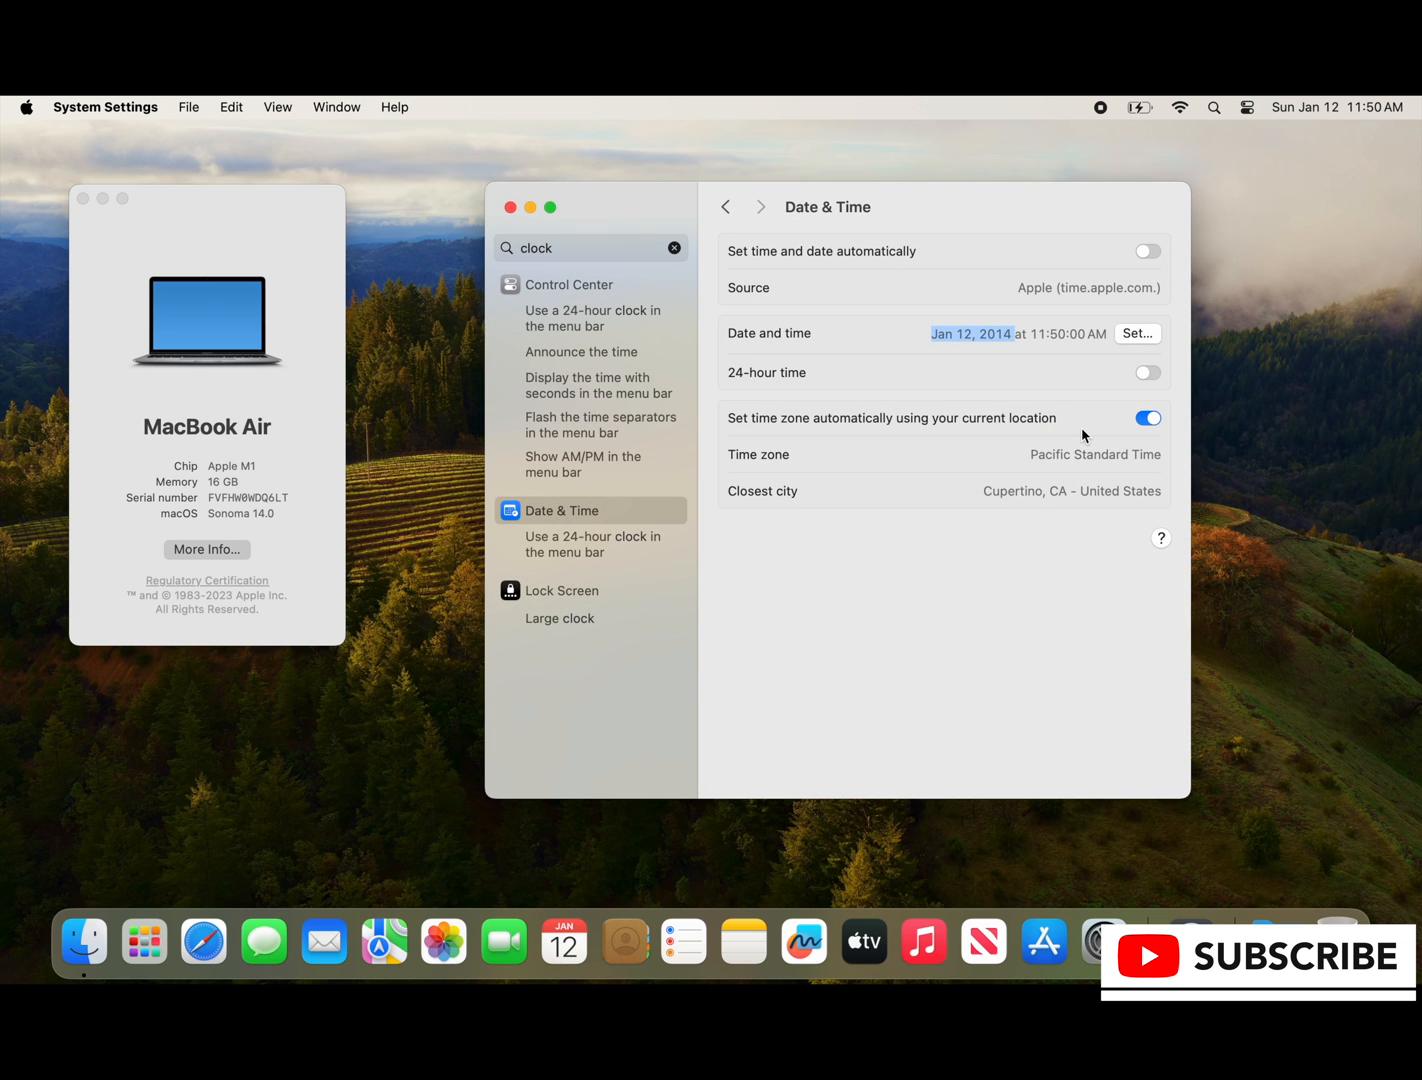
{"action": "mouse_move", "coordinate": [1108, 368]}
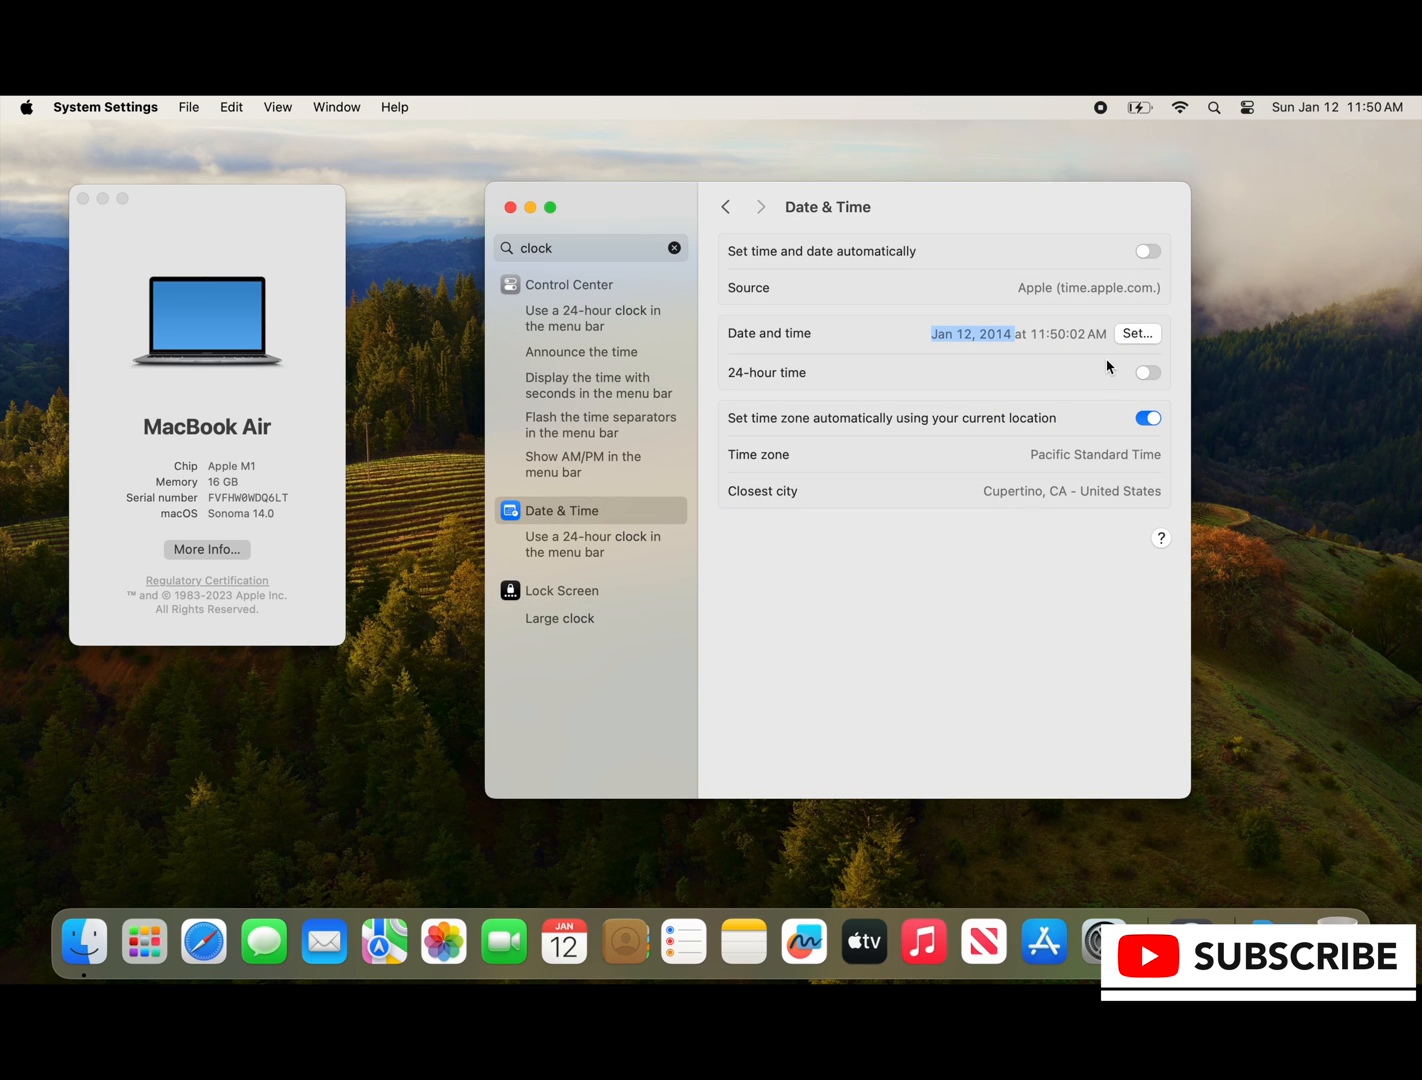
{"action": "mouse_move", "coordinate": [1156, 248]}
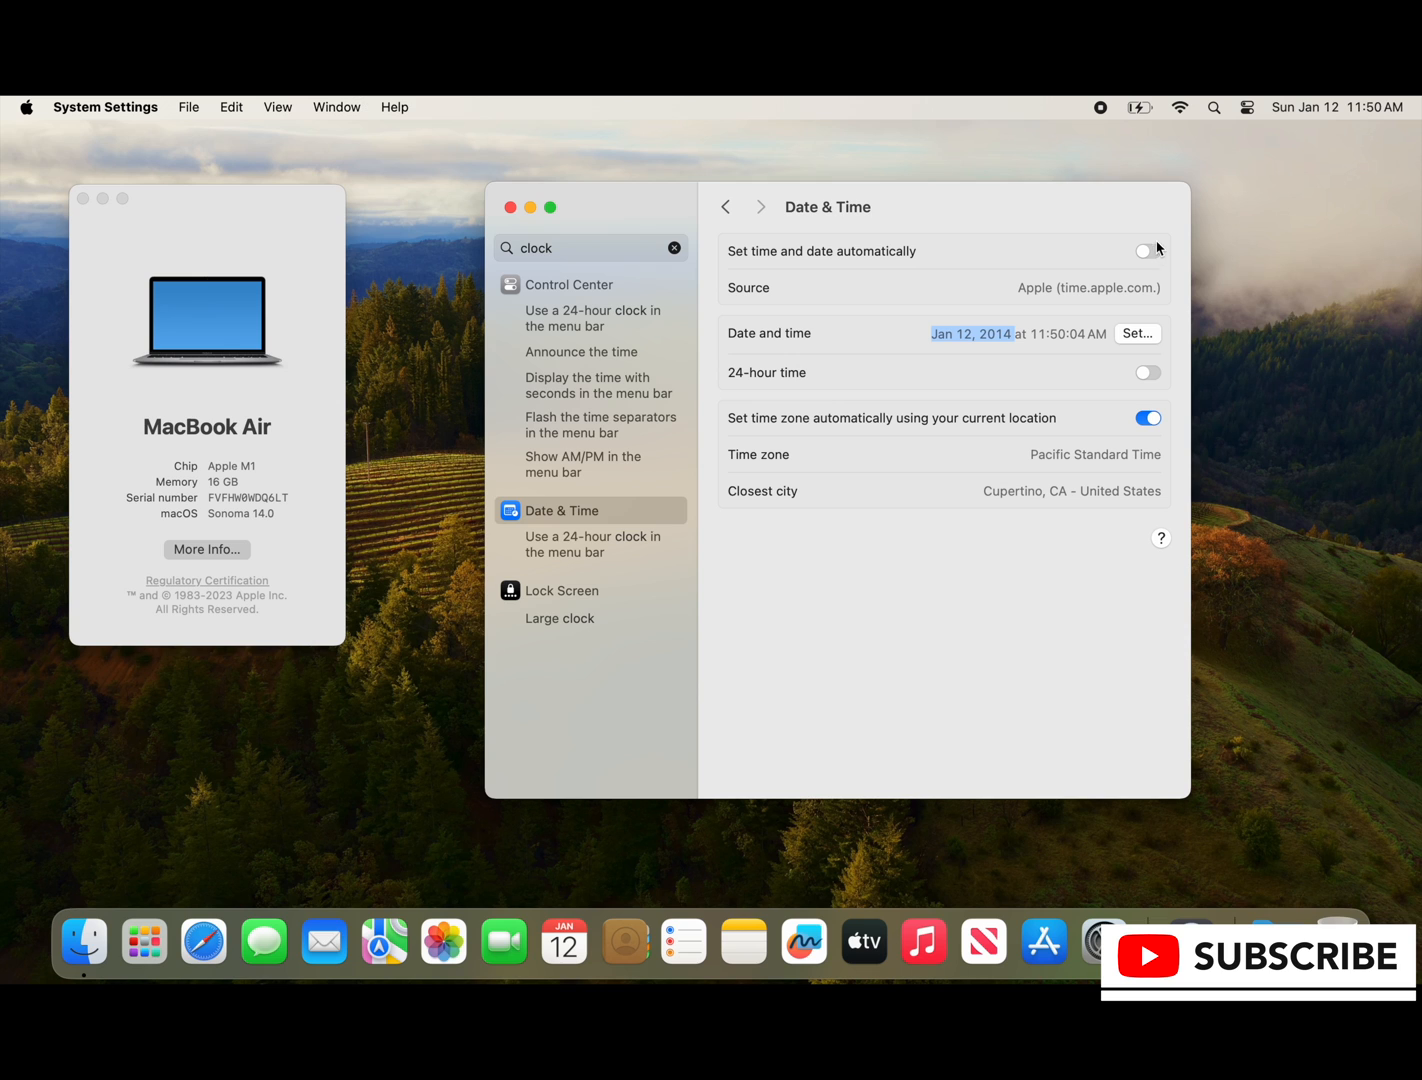
Toggle automatic time on then off again and reopen the manual date editor
{"action": "left_click", "coordinate": [1148, 252]}
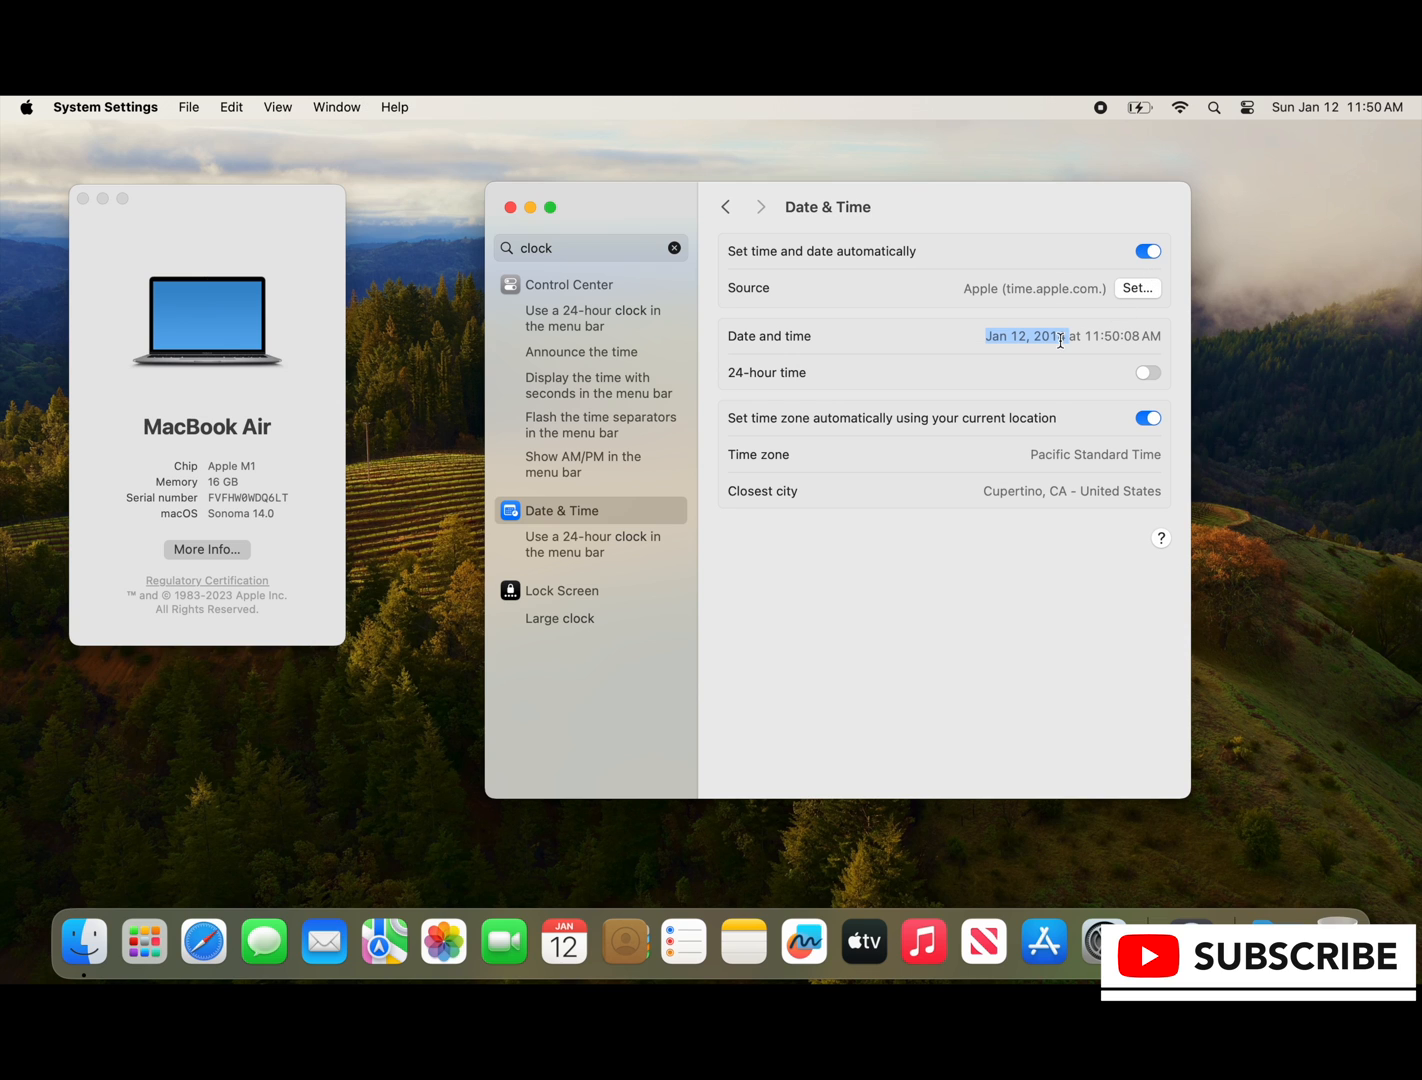
{"action": "left_click", "coordinate": [1148, 252]}
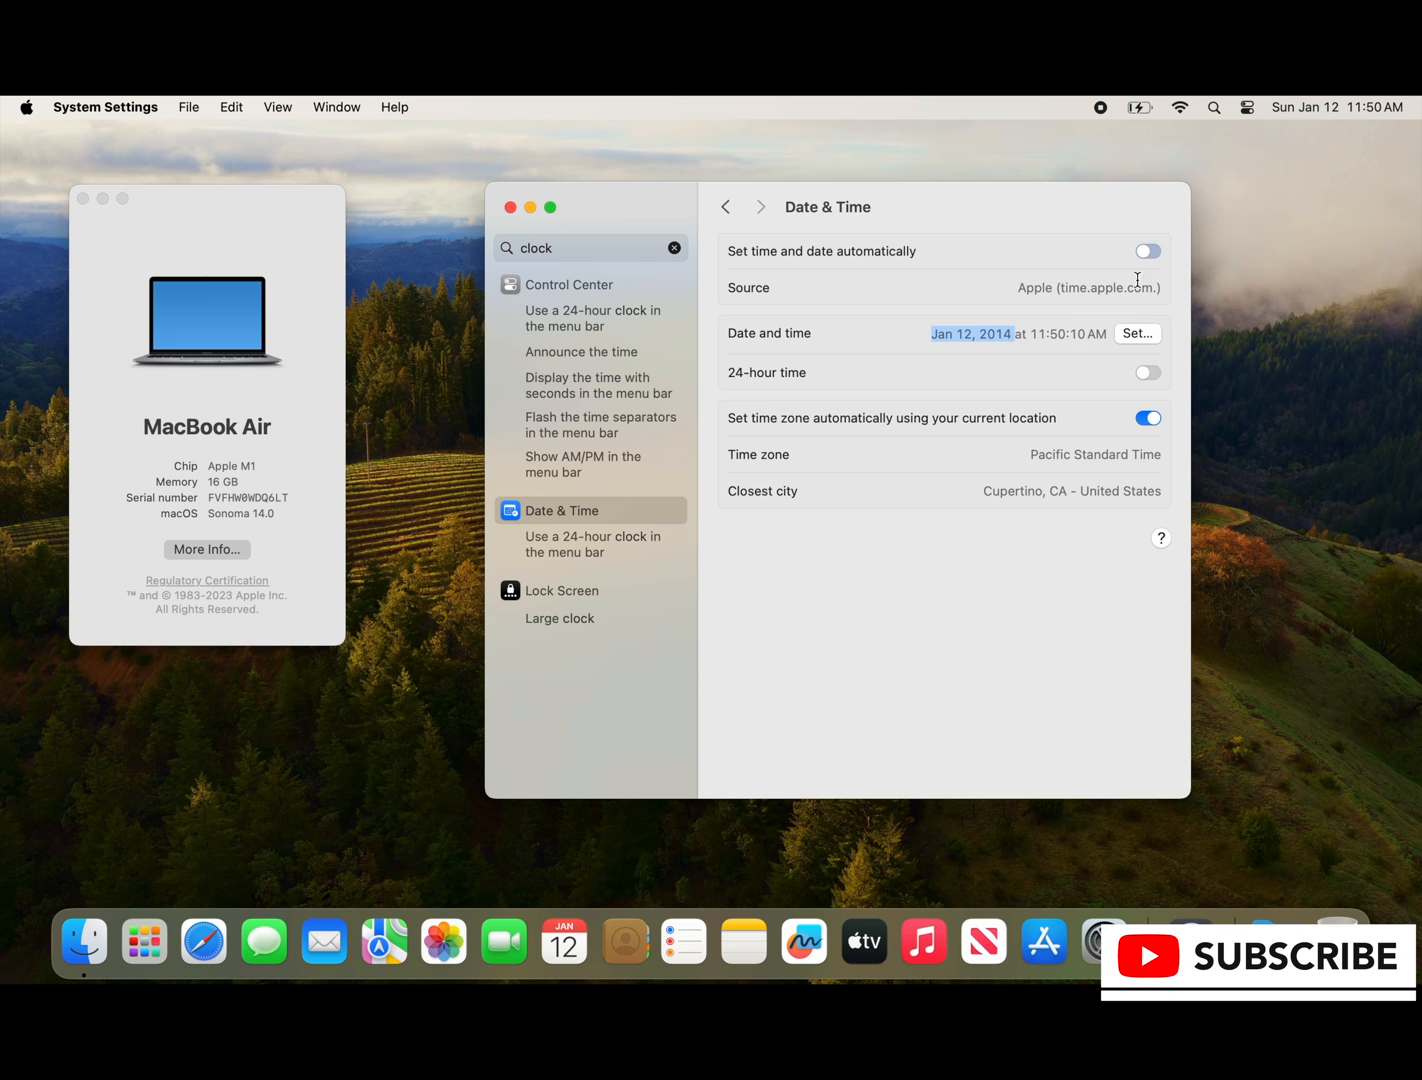
{"action": "left_click", "coordinate": [1136, 332]}
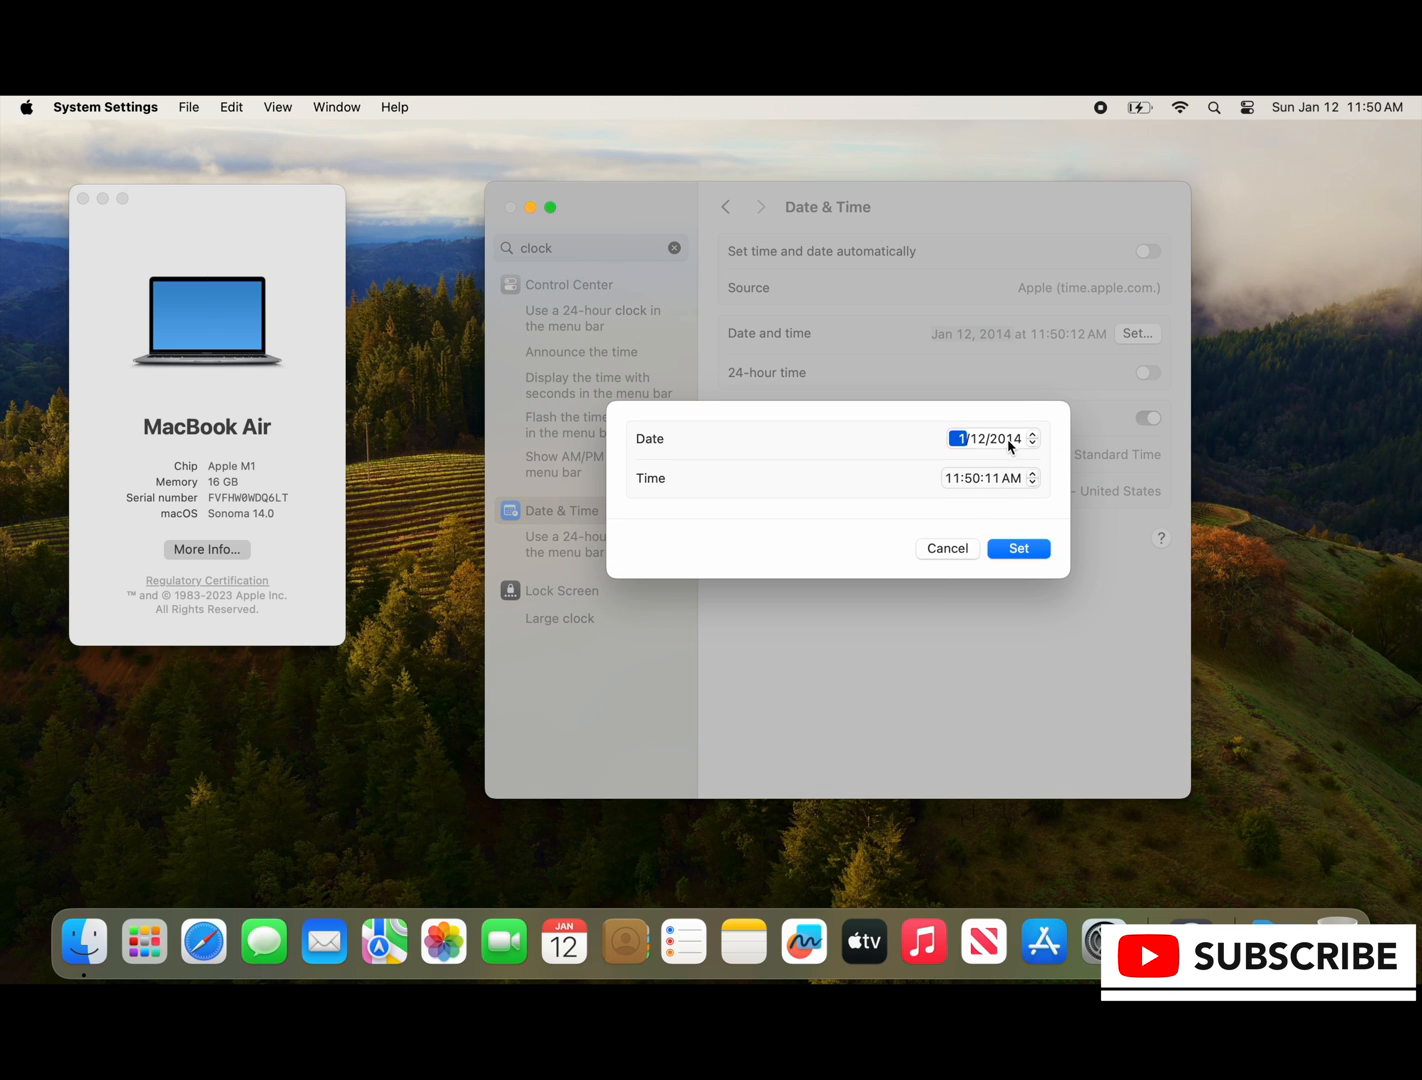
{"action": "left_click", "coordinate": [1006, 438]}
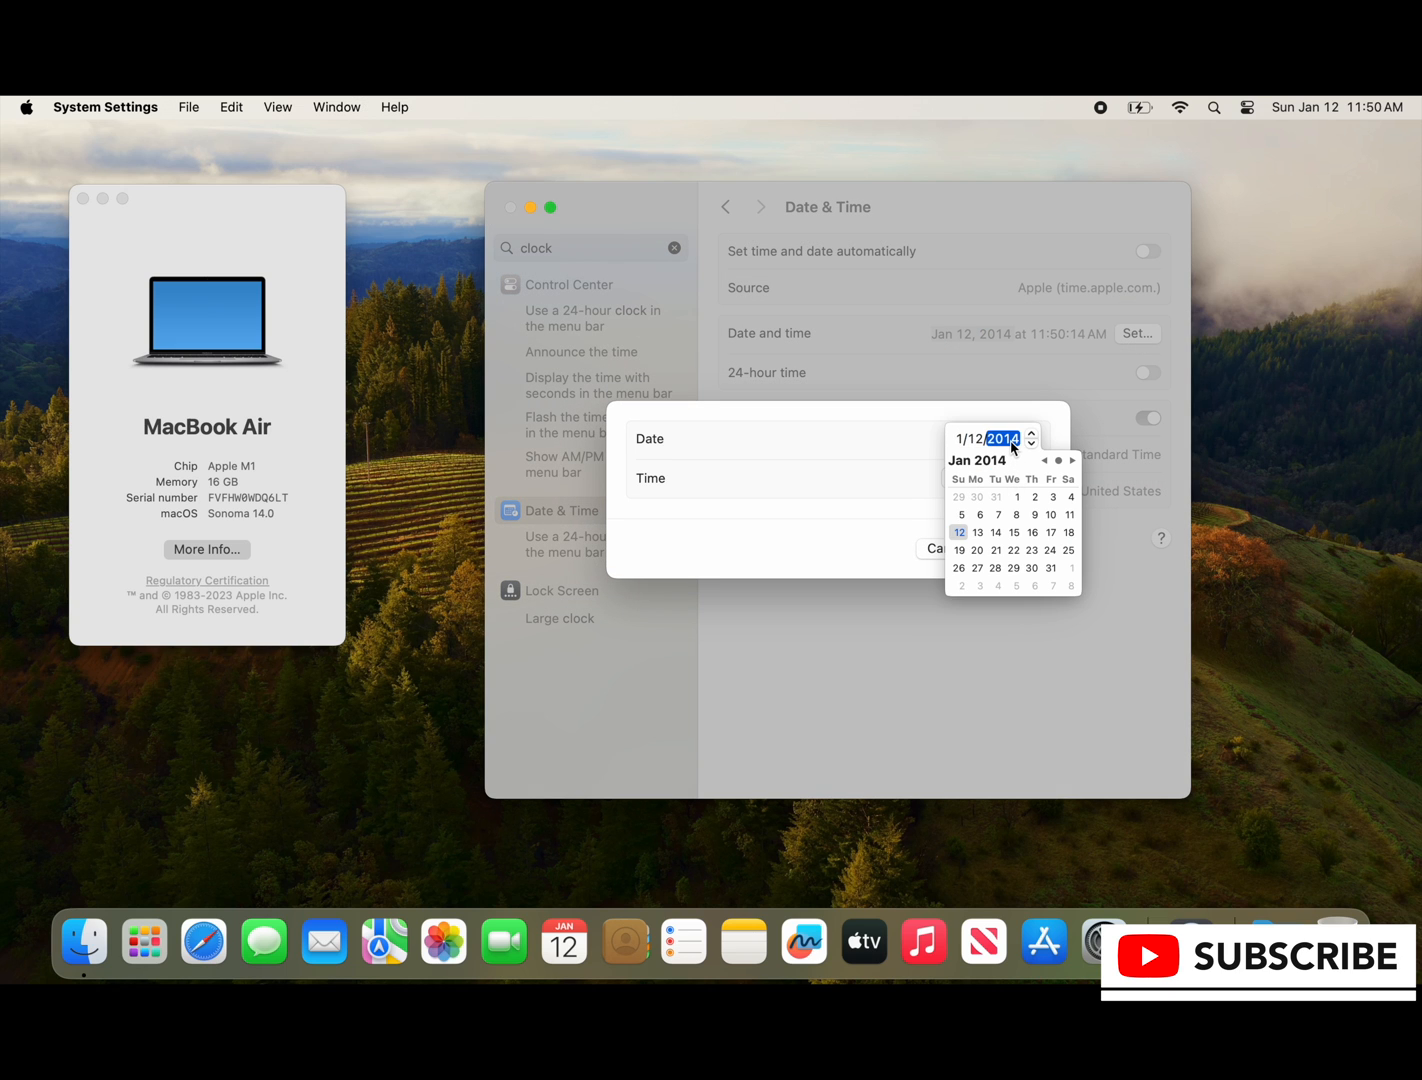
{"action": "left_click", "coordinate": [1032, 432]}
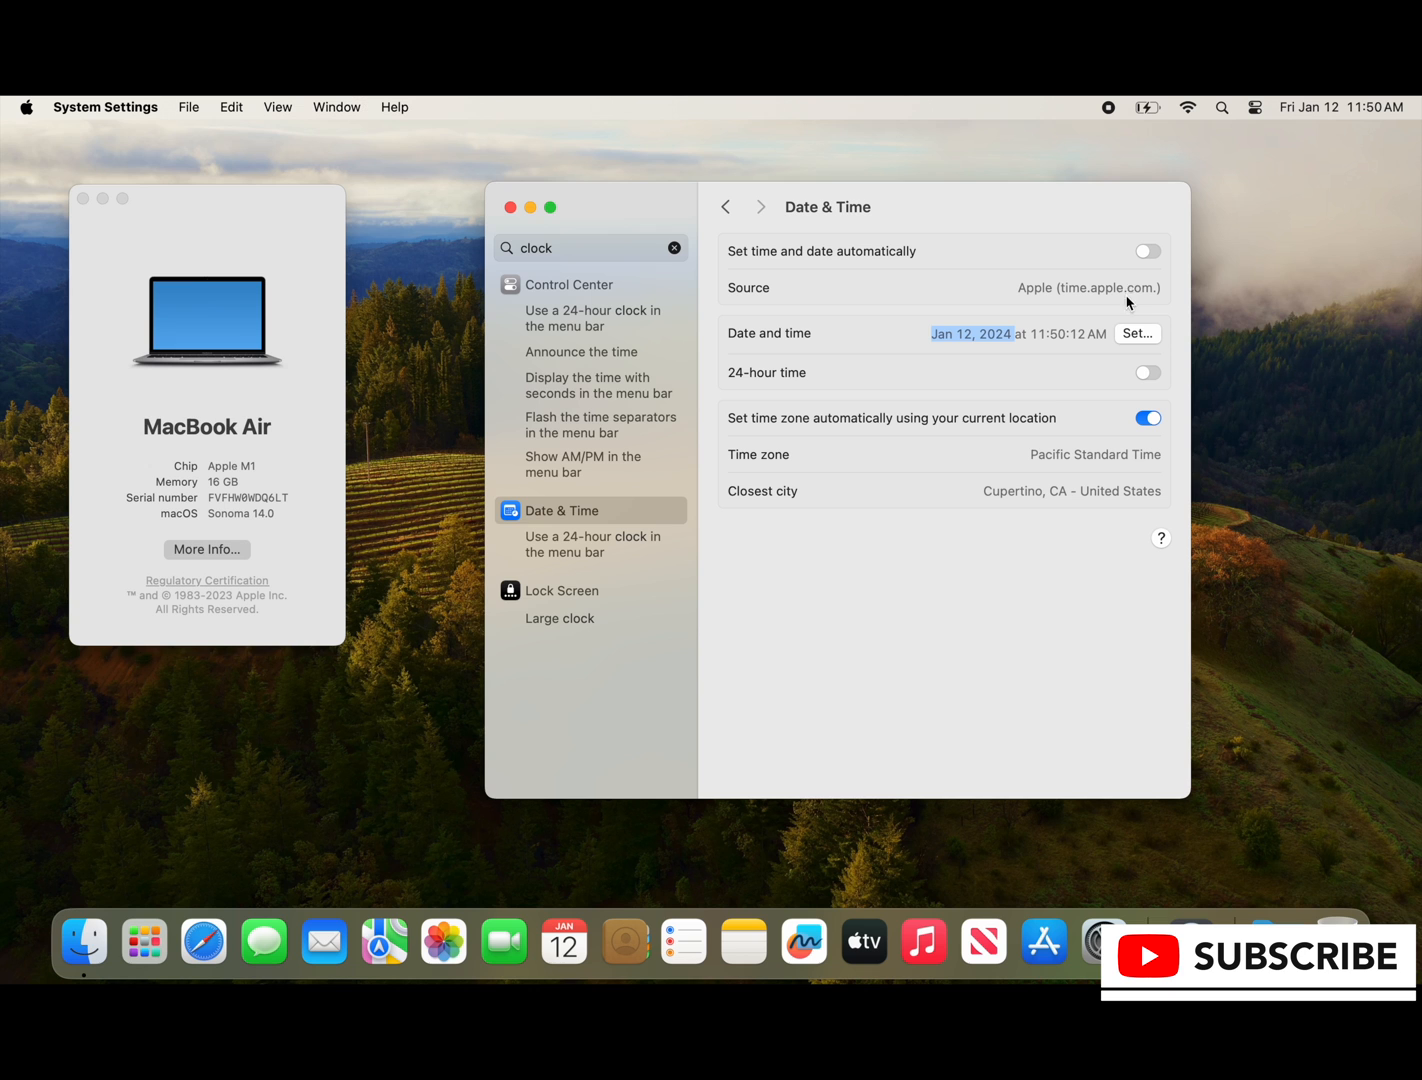
{"action": "mouse_move", "coordinate": [1152, 258]}
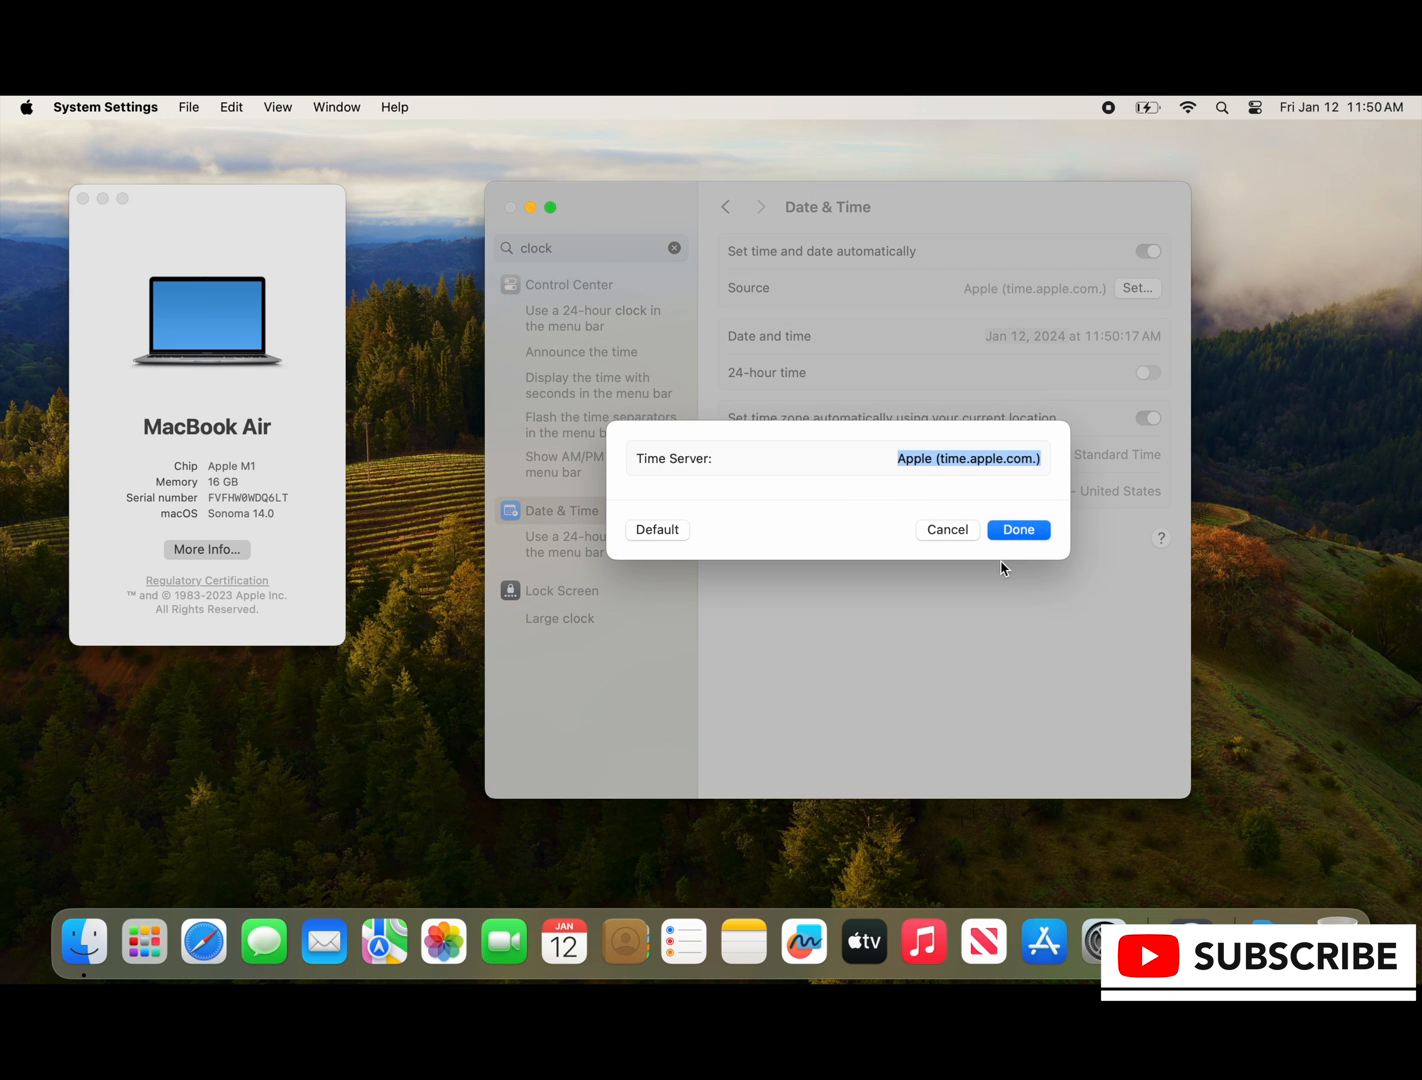
{"action": "left_click", "coordinate": [1016, 528]}
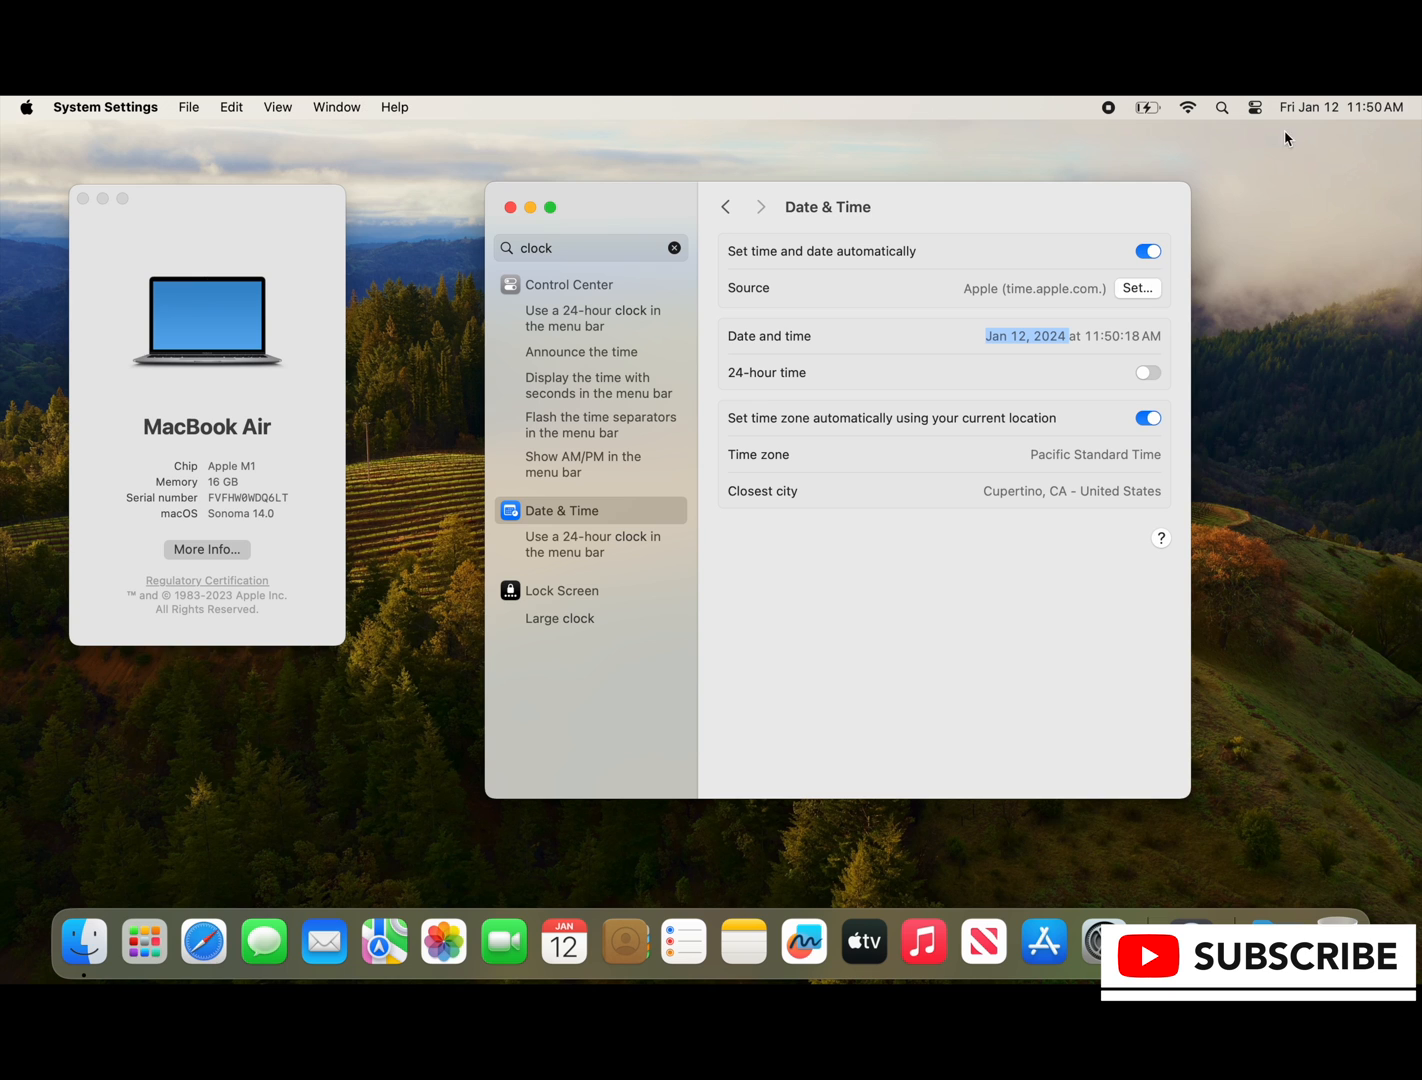
{"action": "left_click", "coordinate": [1342, 108]}
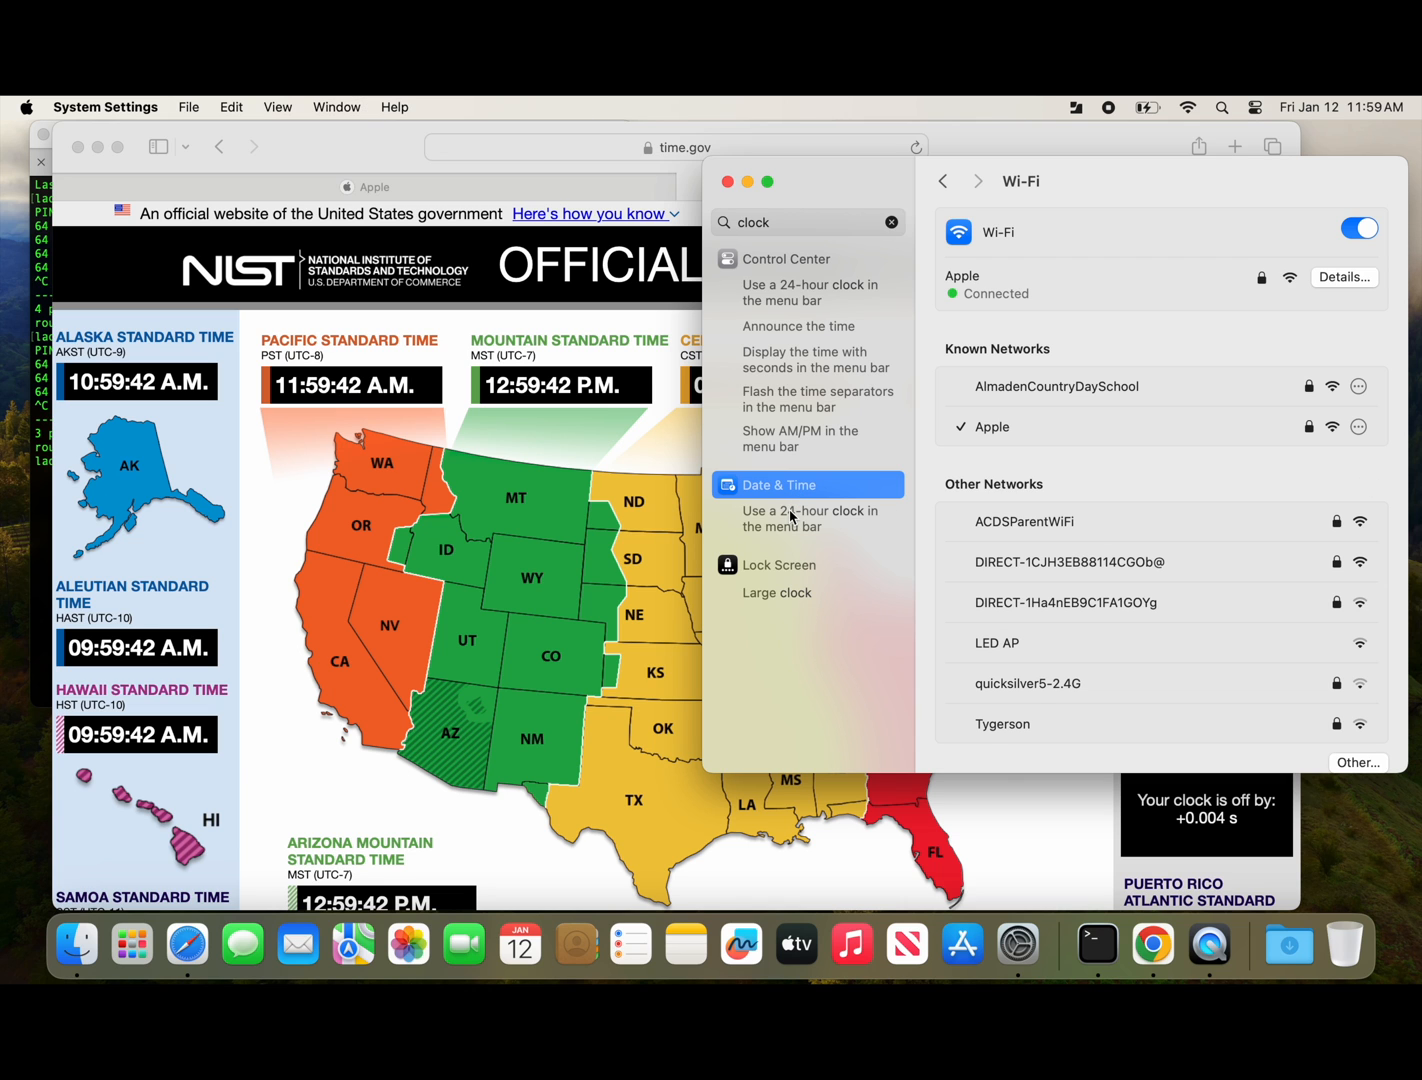
{"action": "mouse_move", "coordinate": [806, 518]}
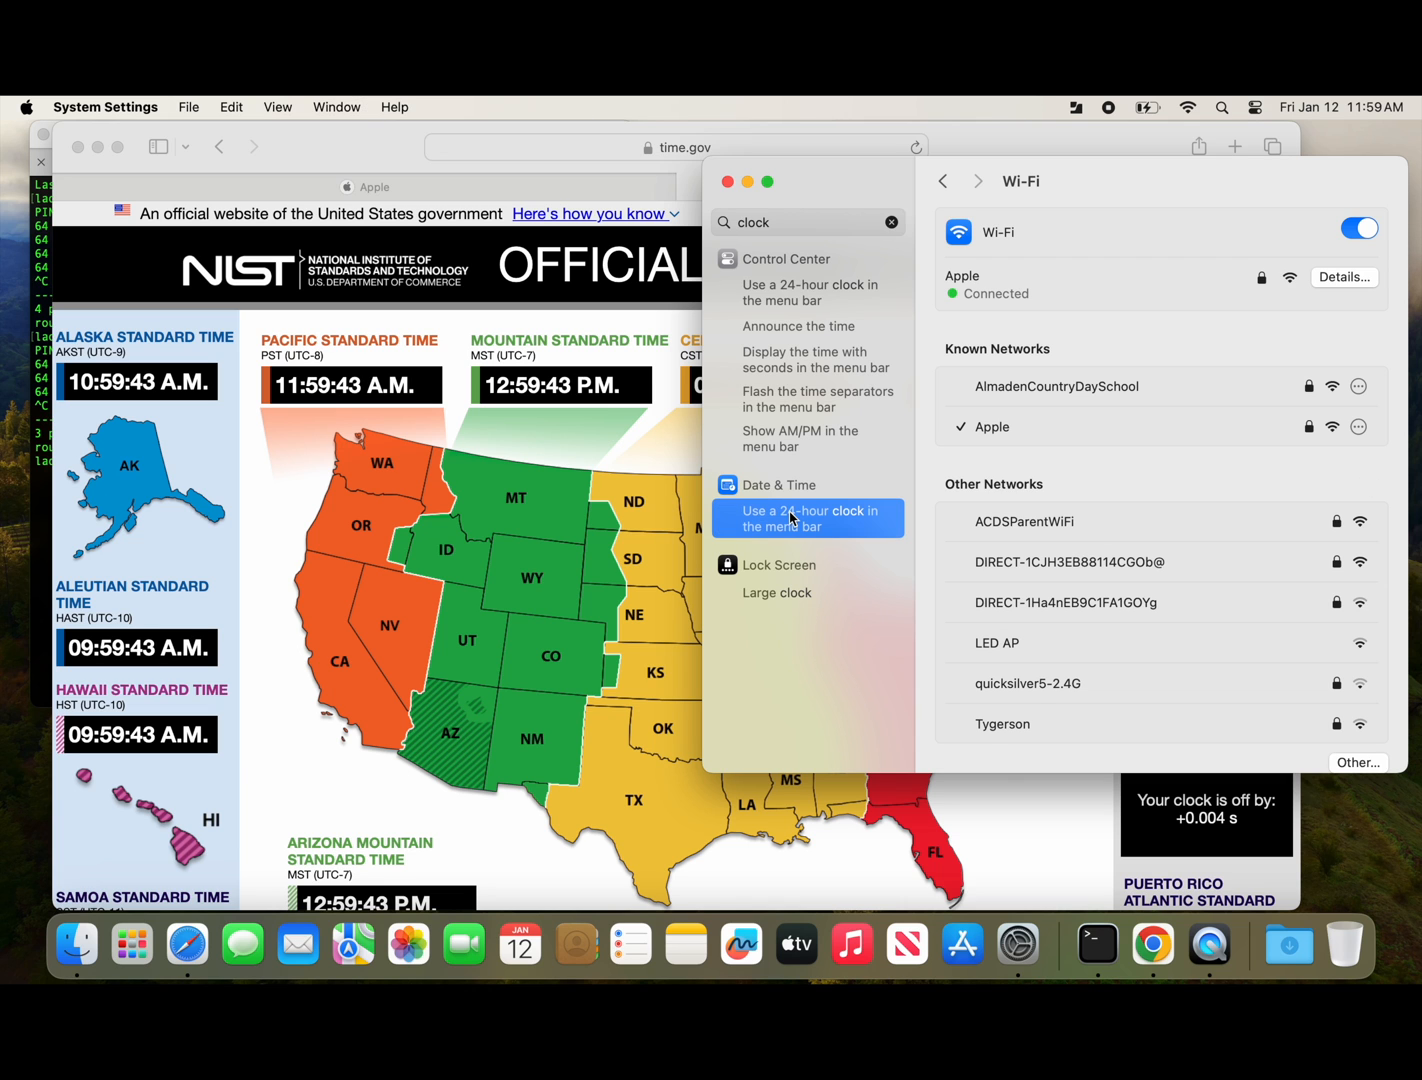